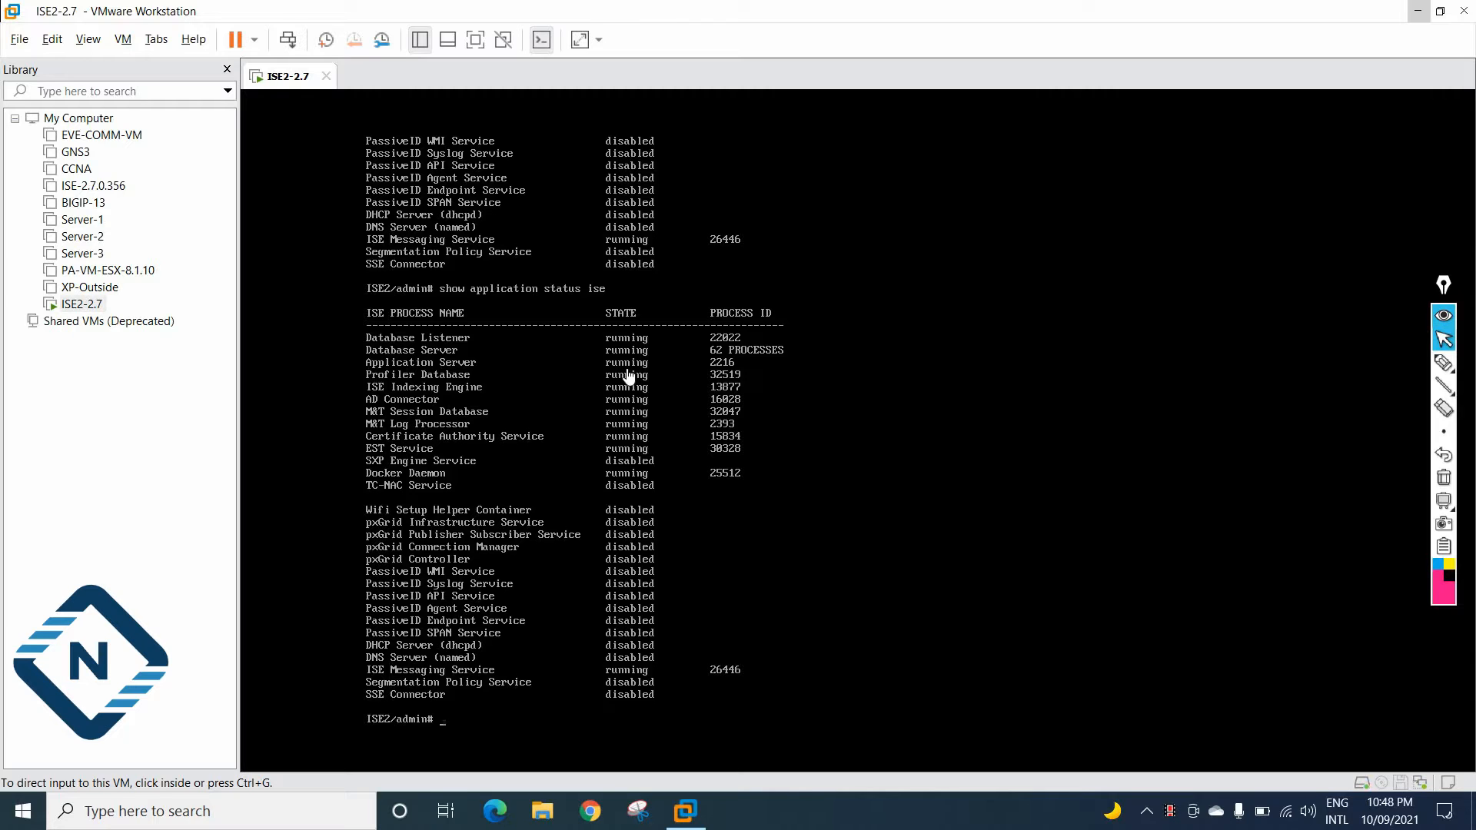
pyautogui.moveTo(495, 810)
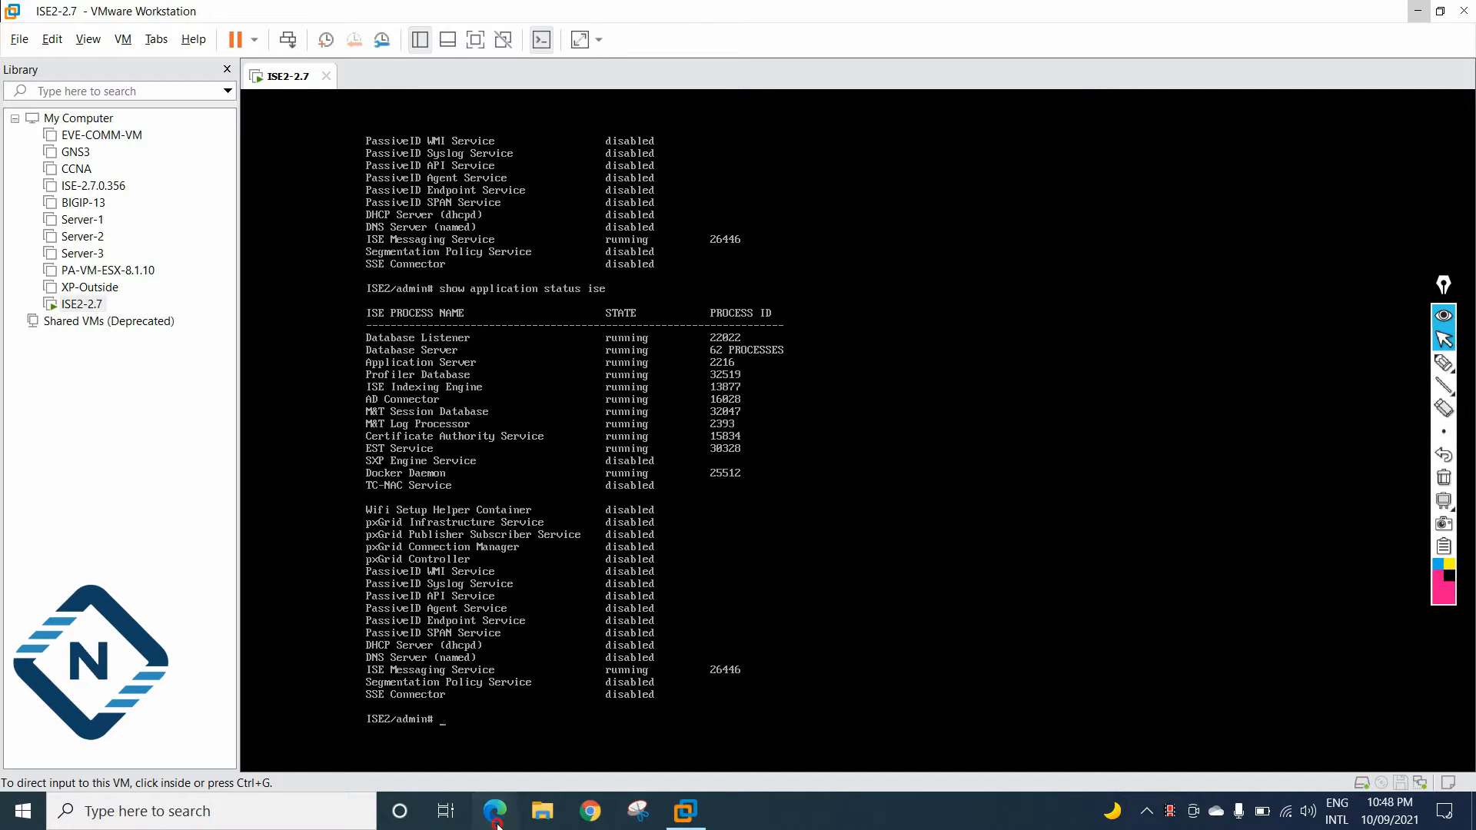
# Launch Microsoft Edge from the Windows taskbar
pyautogui.click(494, 811)
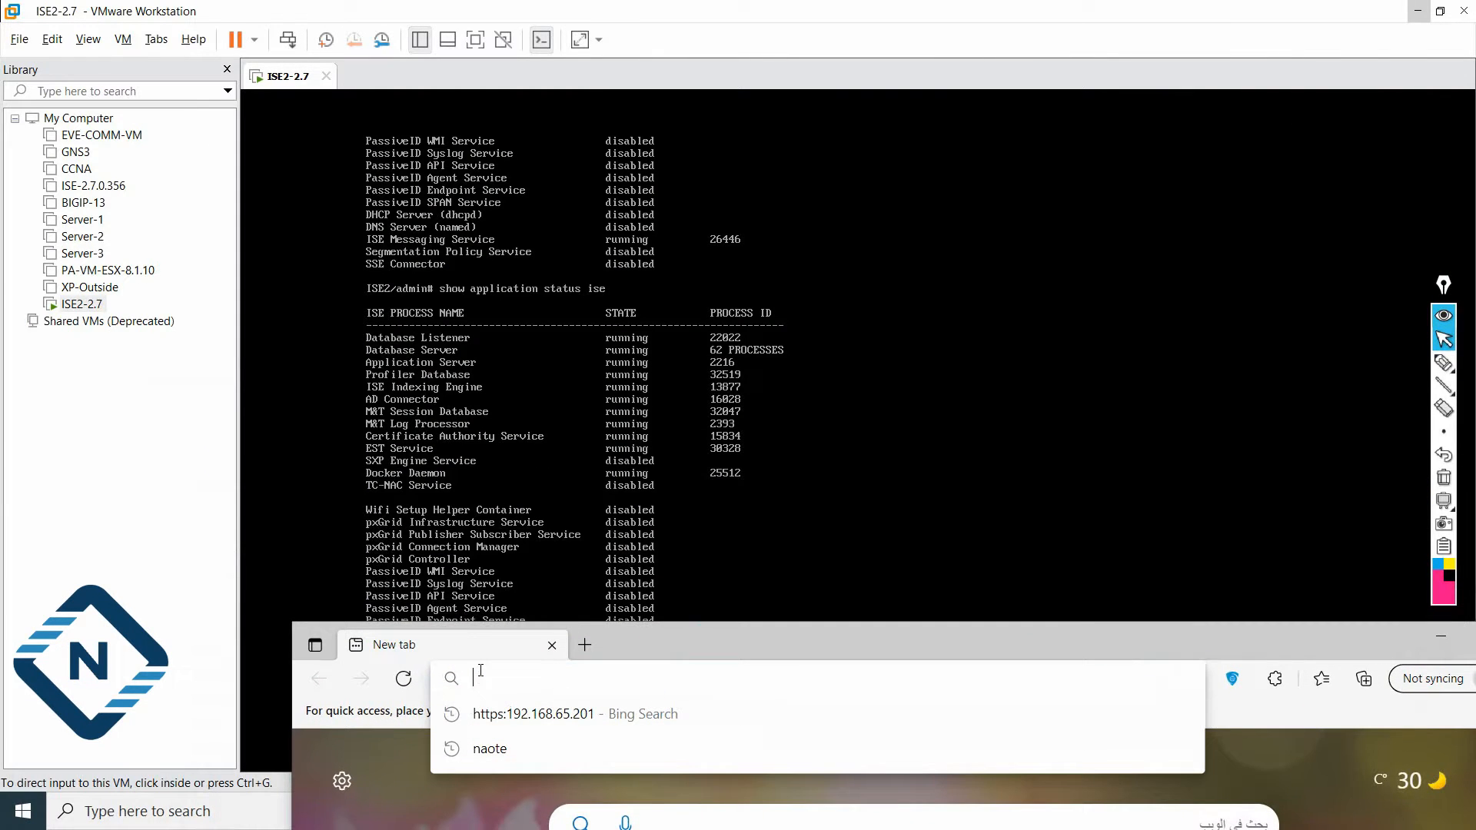
# Browse to the ISE server at 192.168.65.201 in the address bar
pyautogui.click(532, 713)
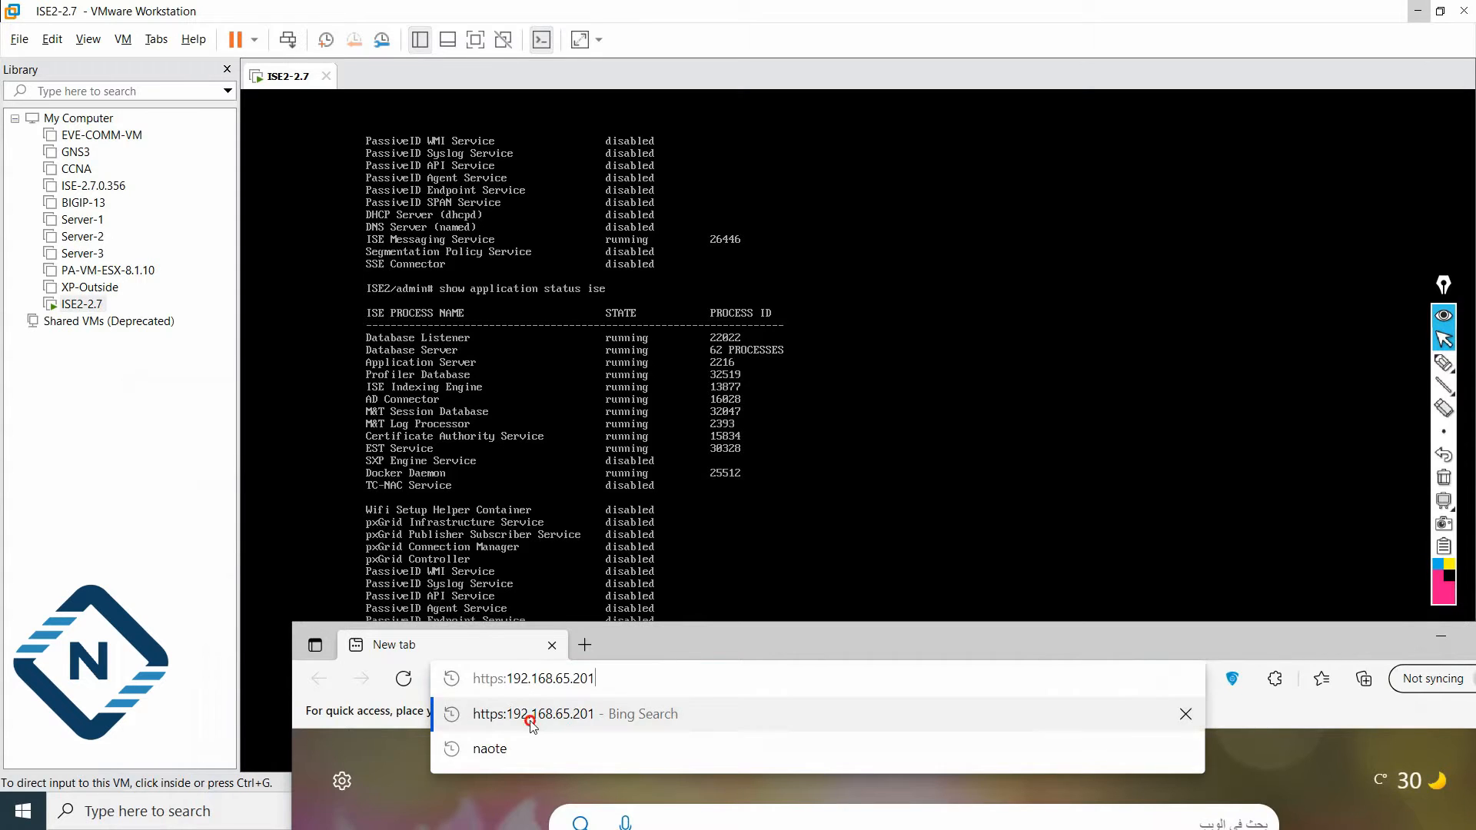
pyautogui.click(532, 714)
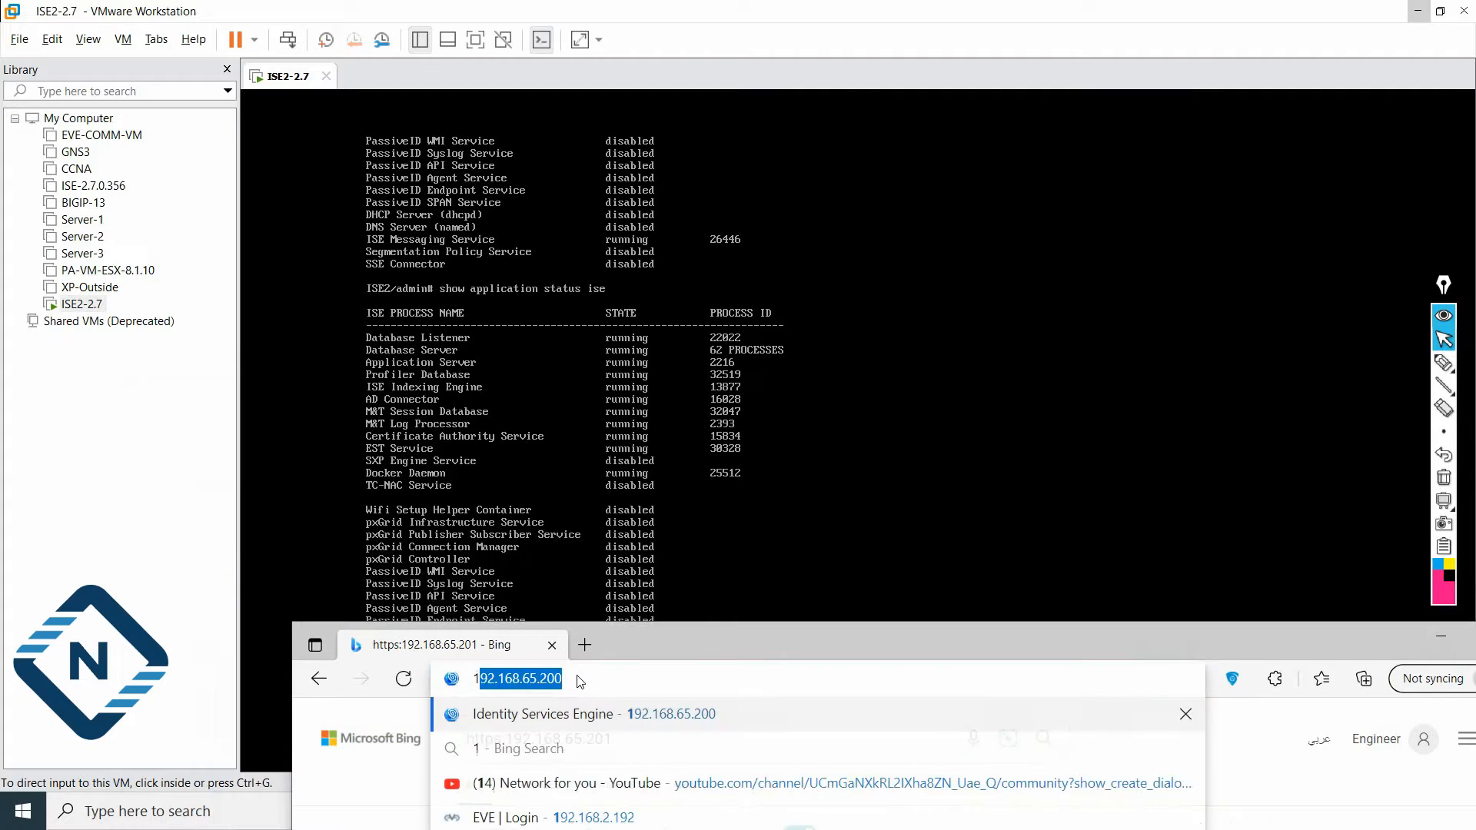
pyautogui.write('192.168.')
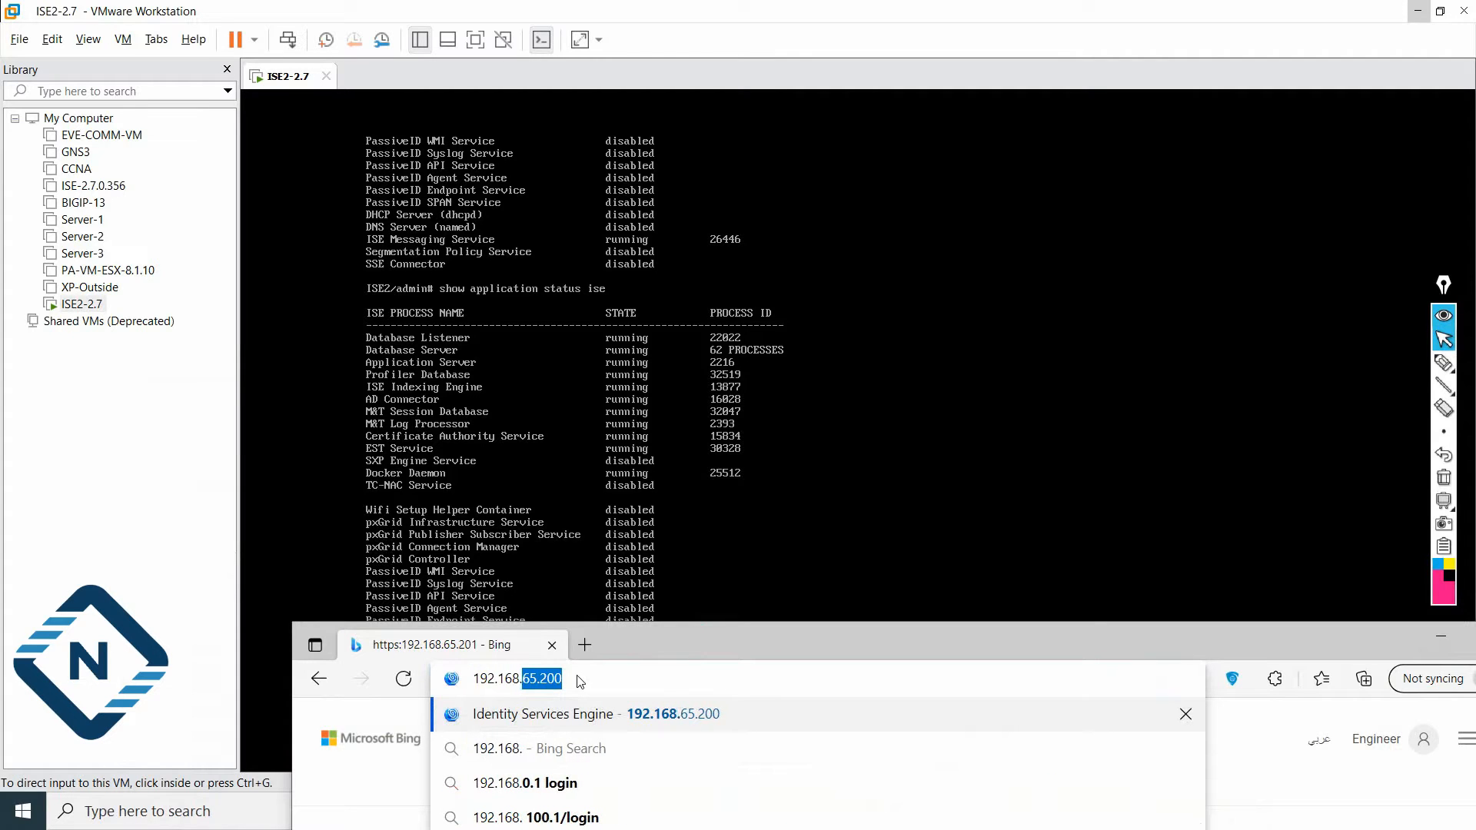
pyautogui.write('192.168.65.201/admin/')
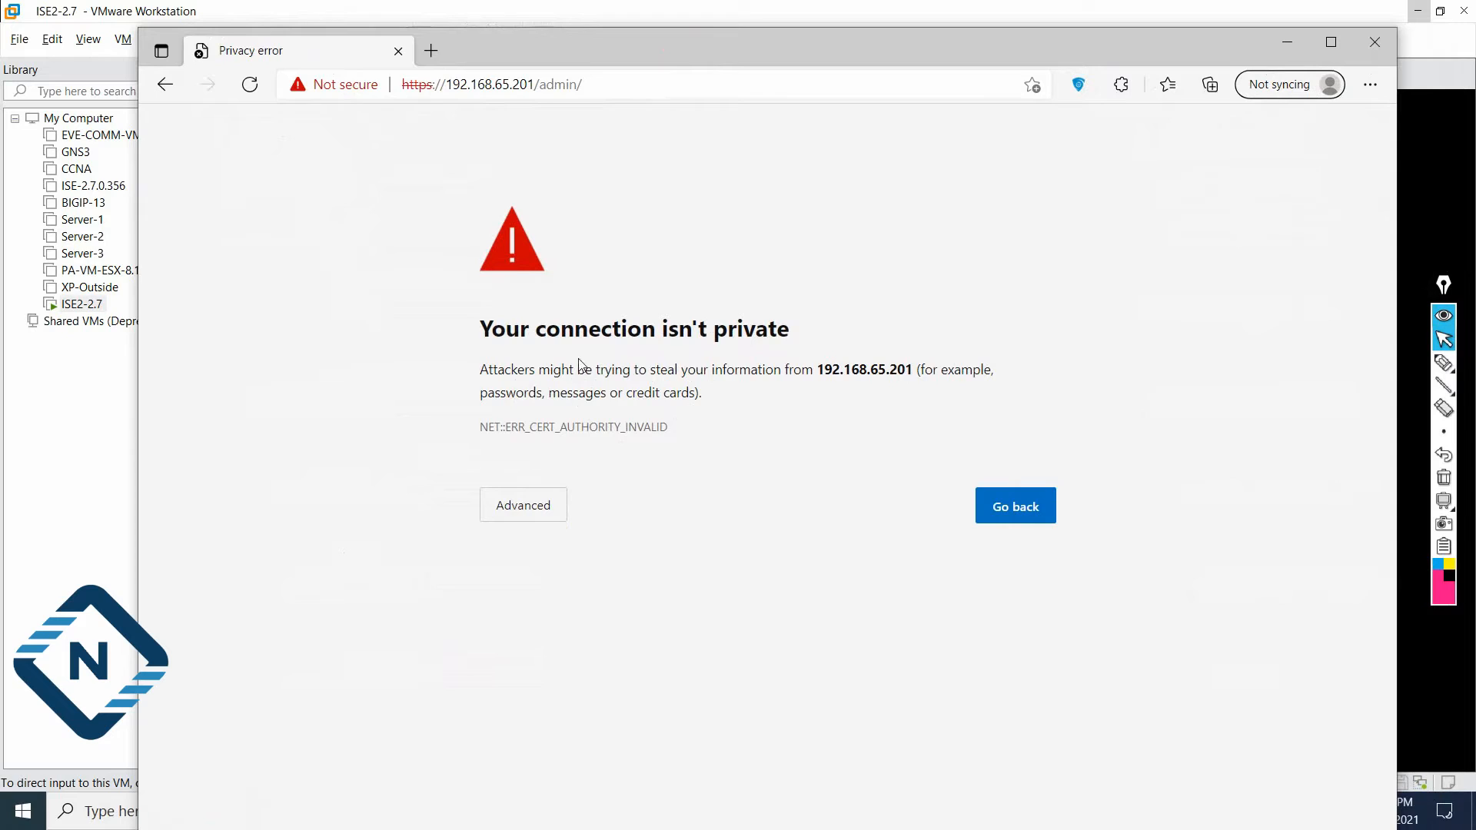
pyautogui.moveTo(335, 83)
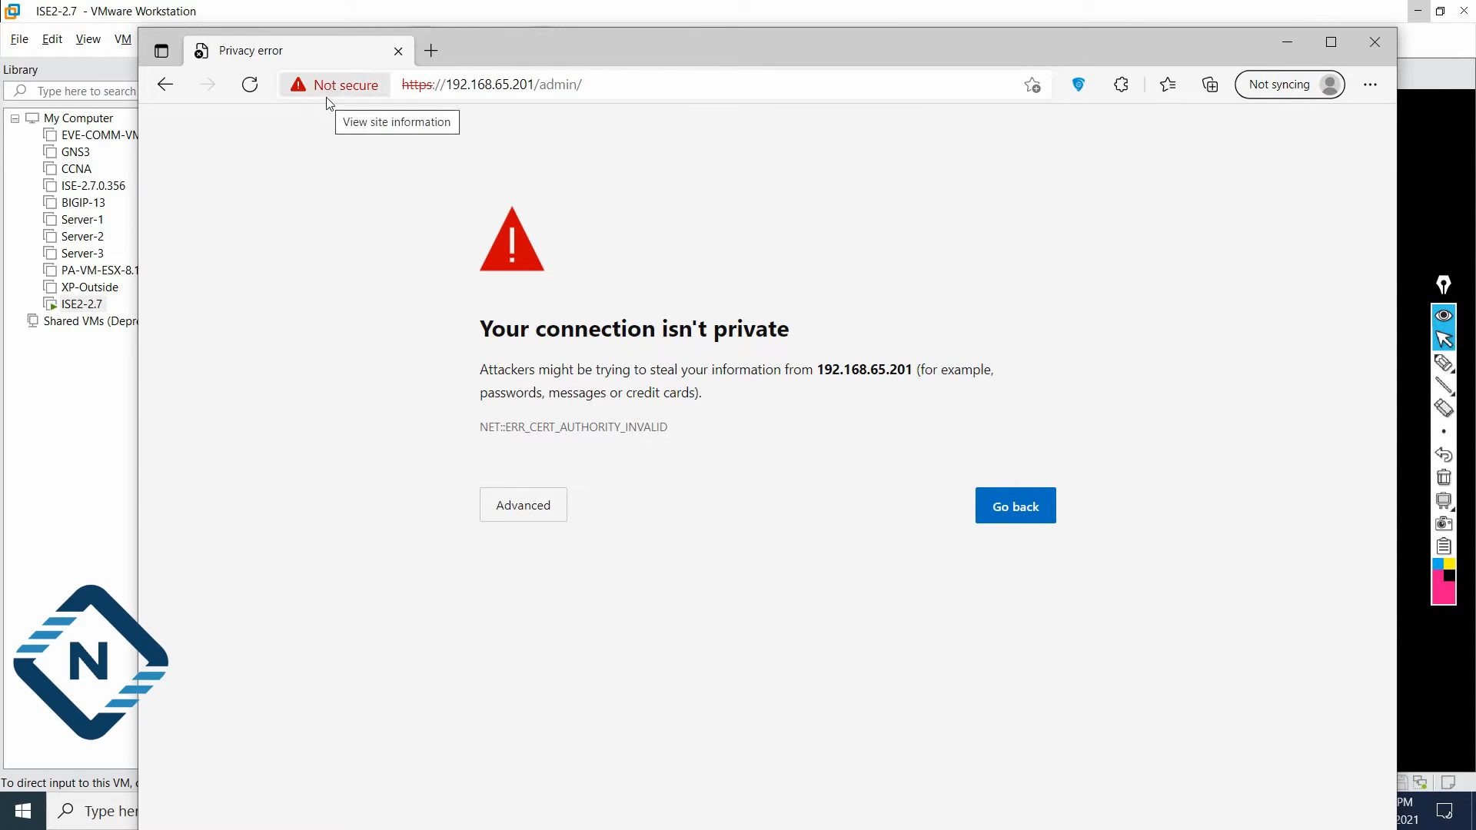
pyautogui.moveTo(356, 104)
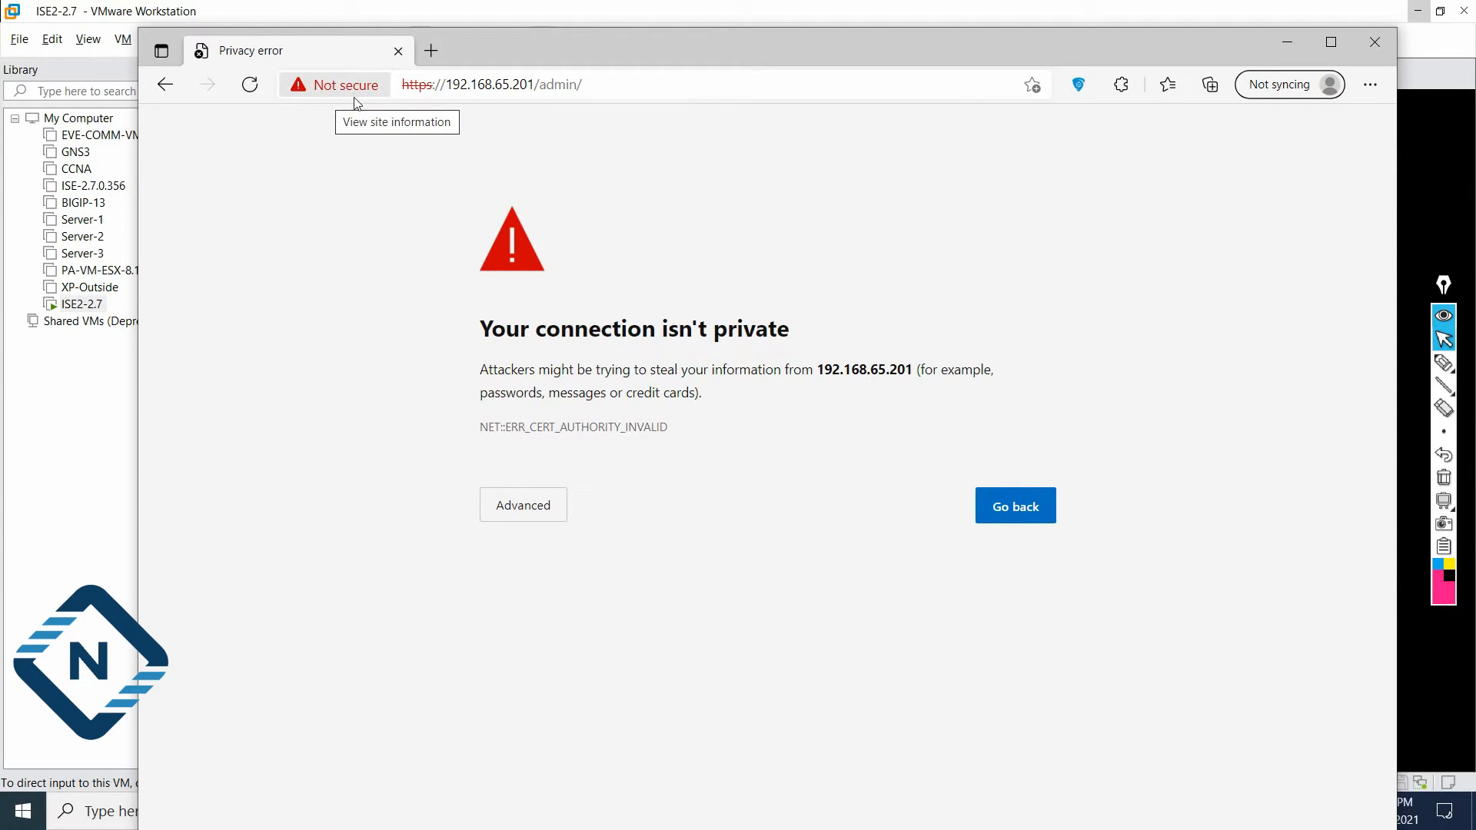
pyautogui.moveTo(340, 197)
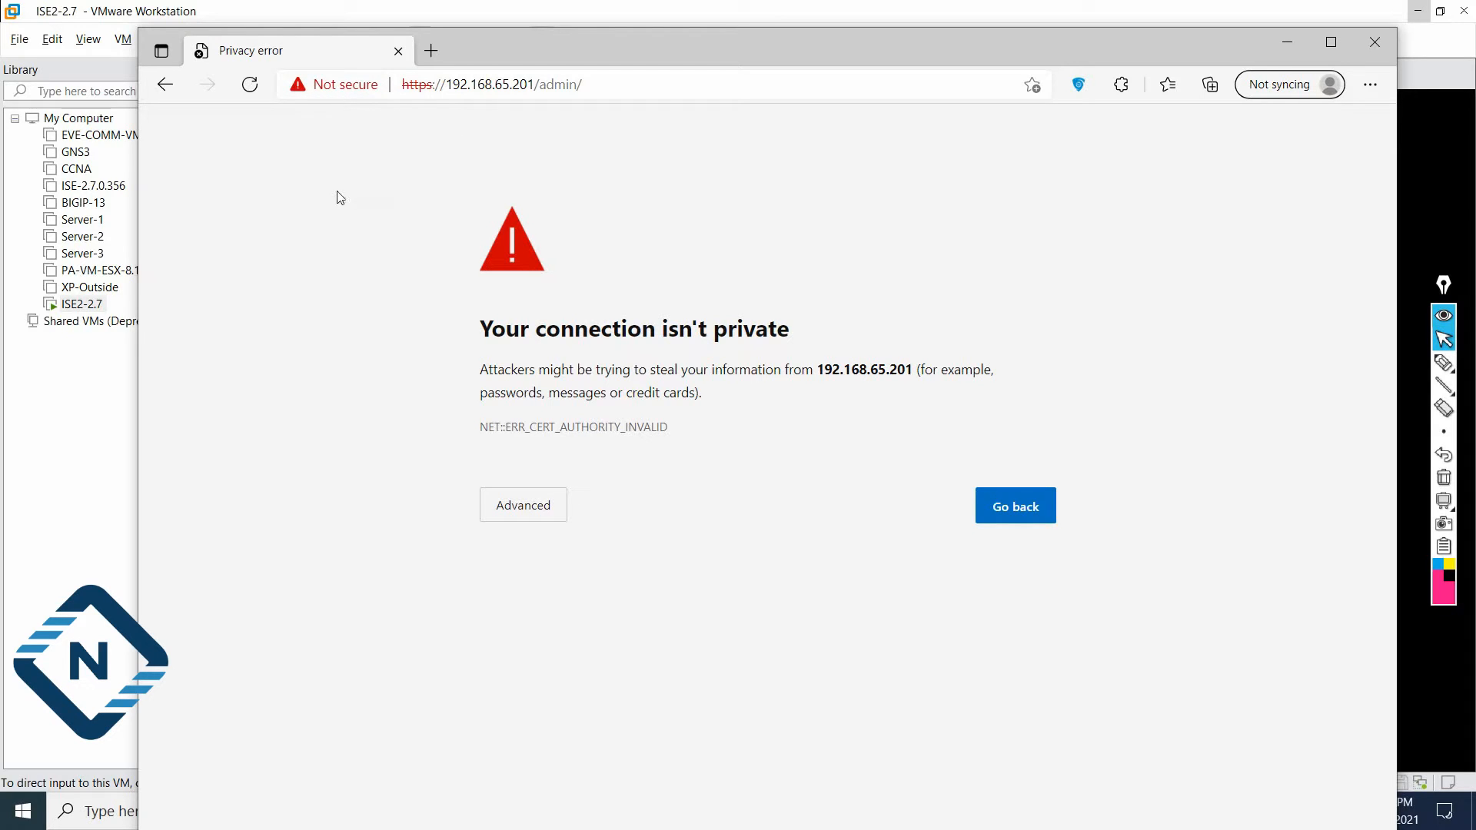
# Expand Advanced and continue to 192.168.65.201 despite the unsafe certificate
pyautogui.click(522, 505)
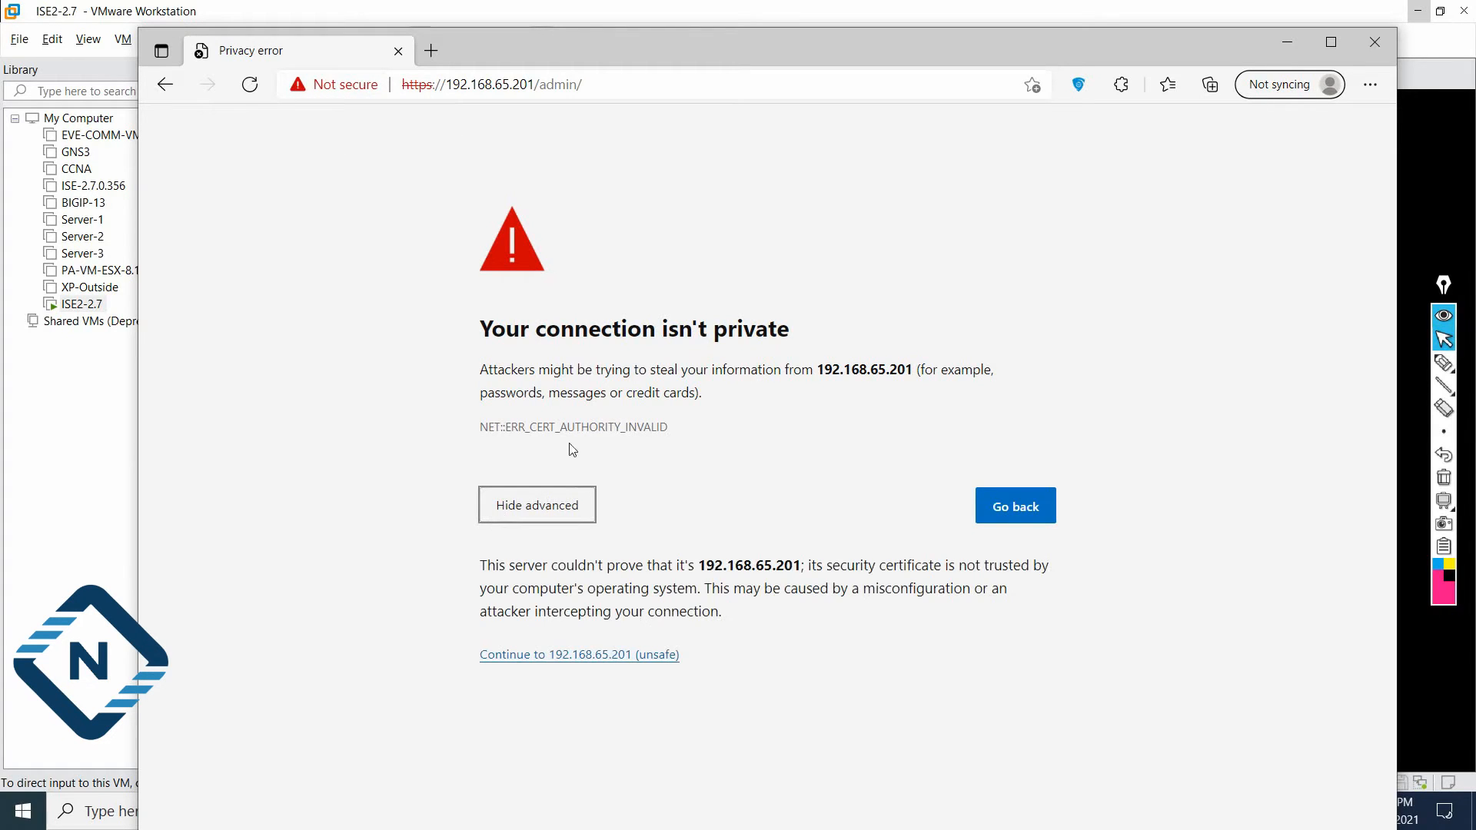
pyautogui.click(578, 654)
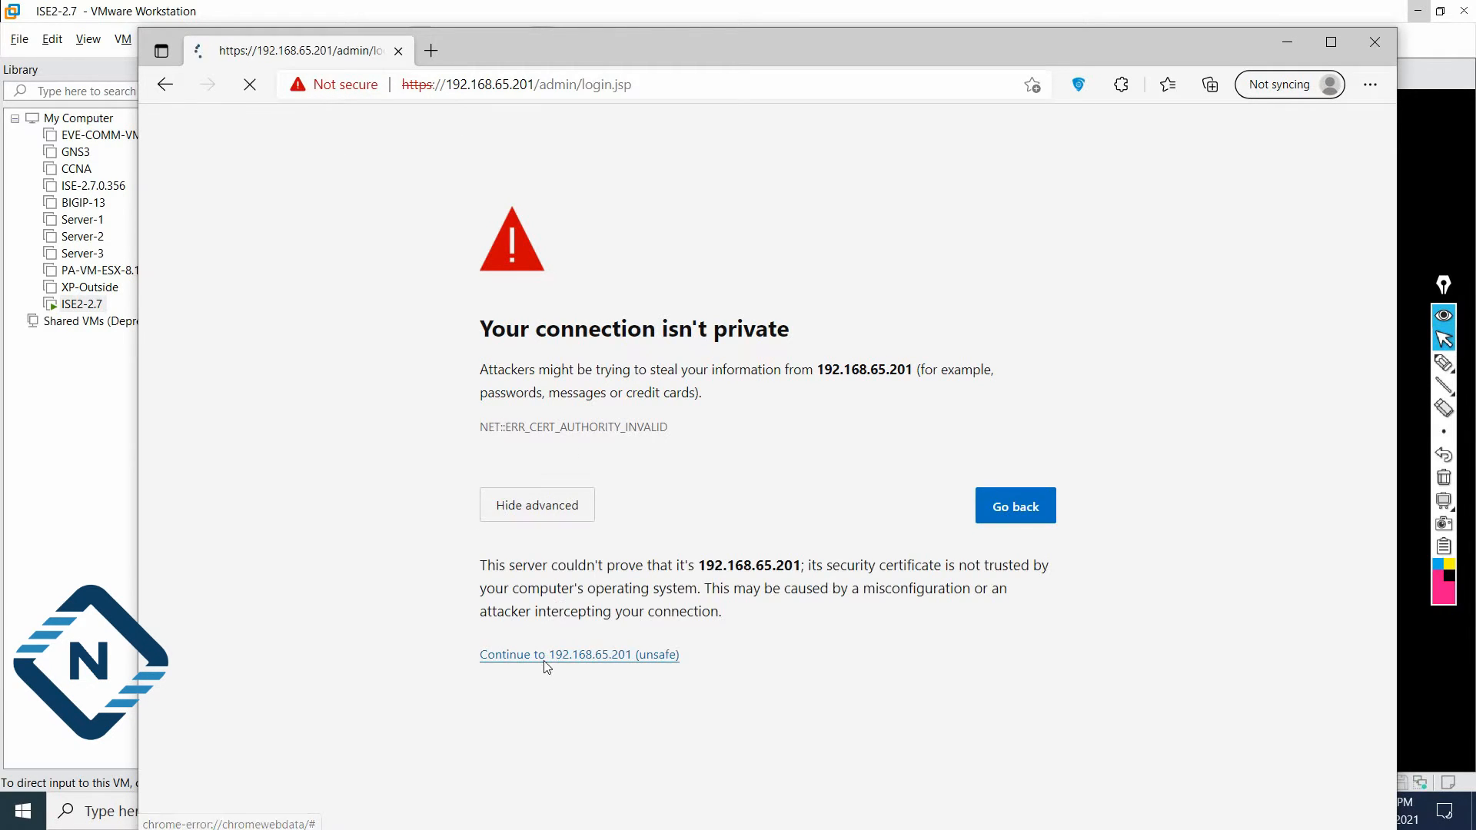
pyautogui.click(579, 654)
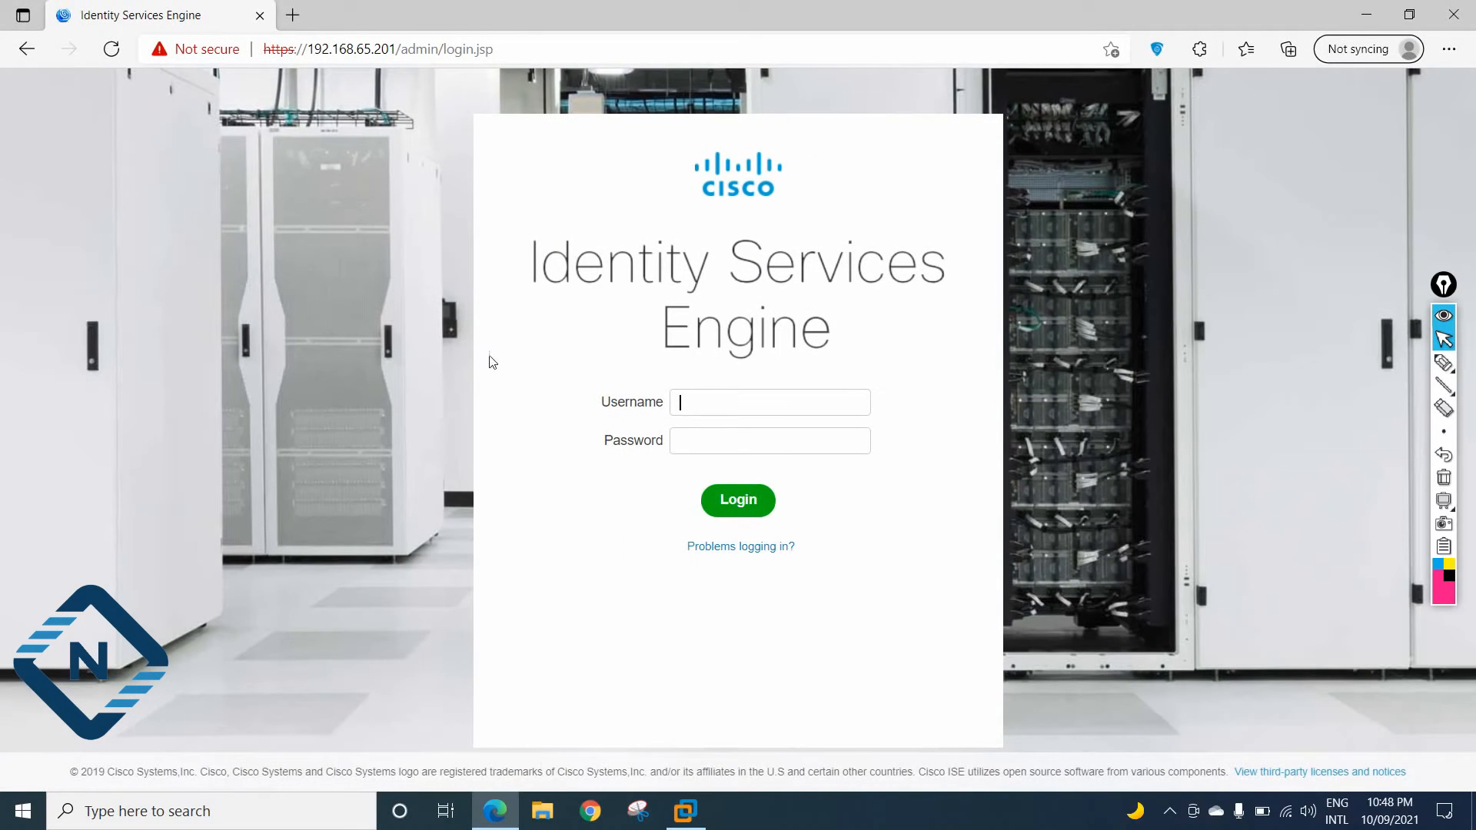
pyautogui.moveTo(452, 412)
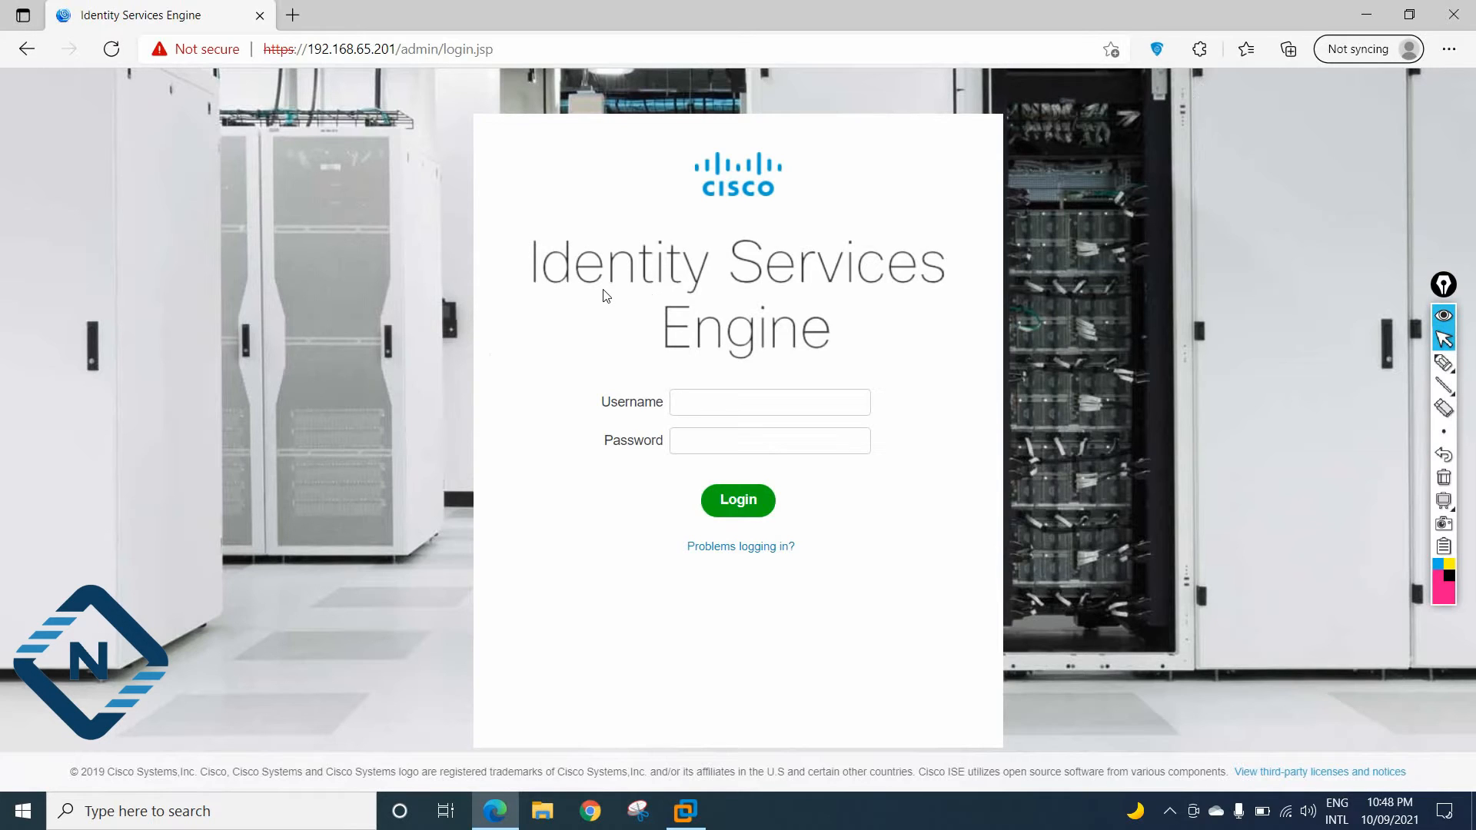
# Enter username 'admin' with its password and submit the login
pyautogui.write('admin')
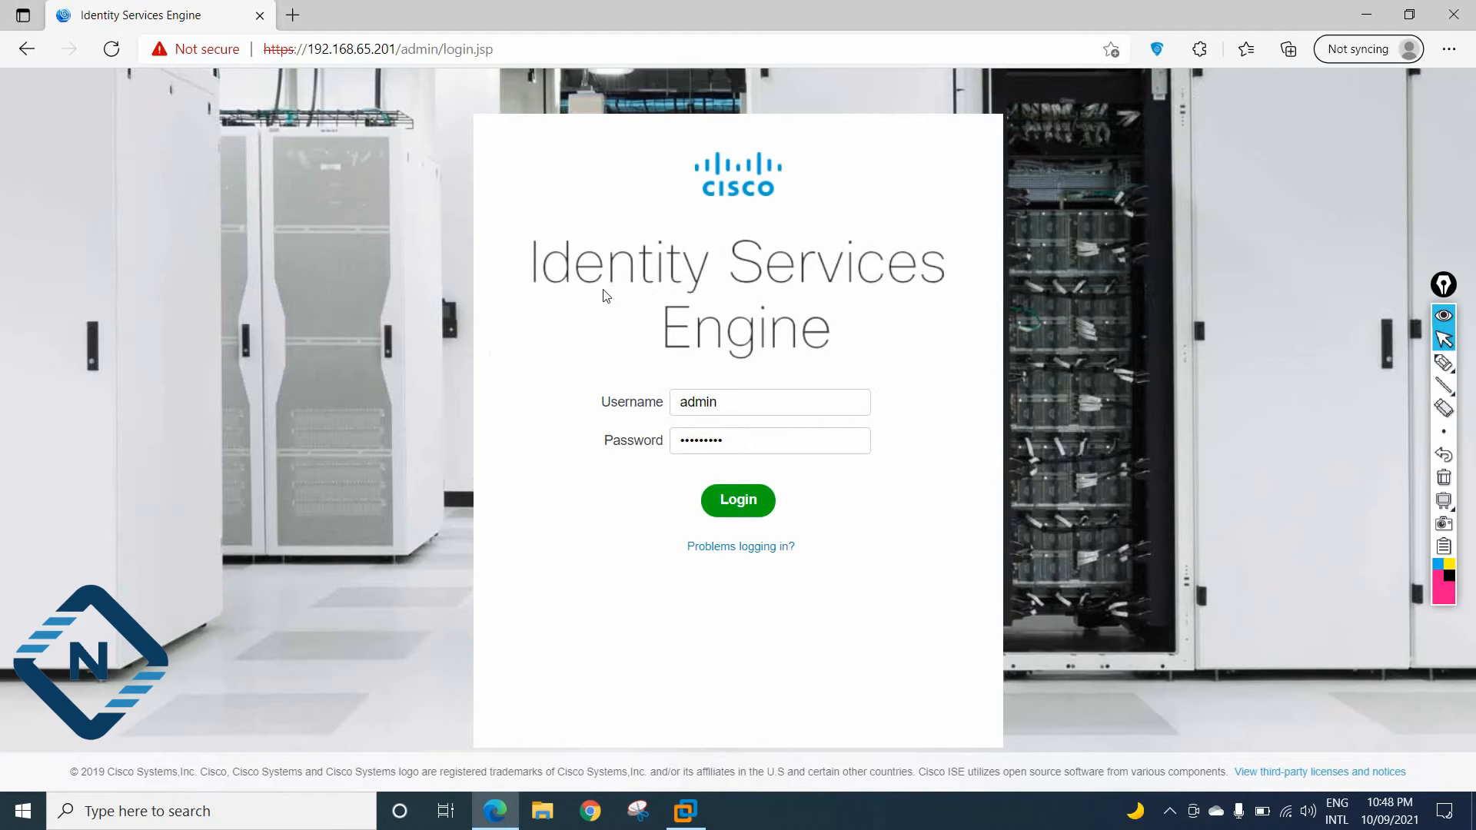
pyautogui.click(737, 500)
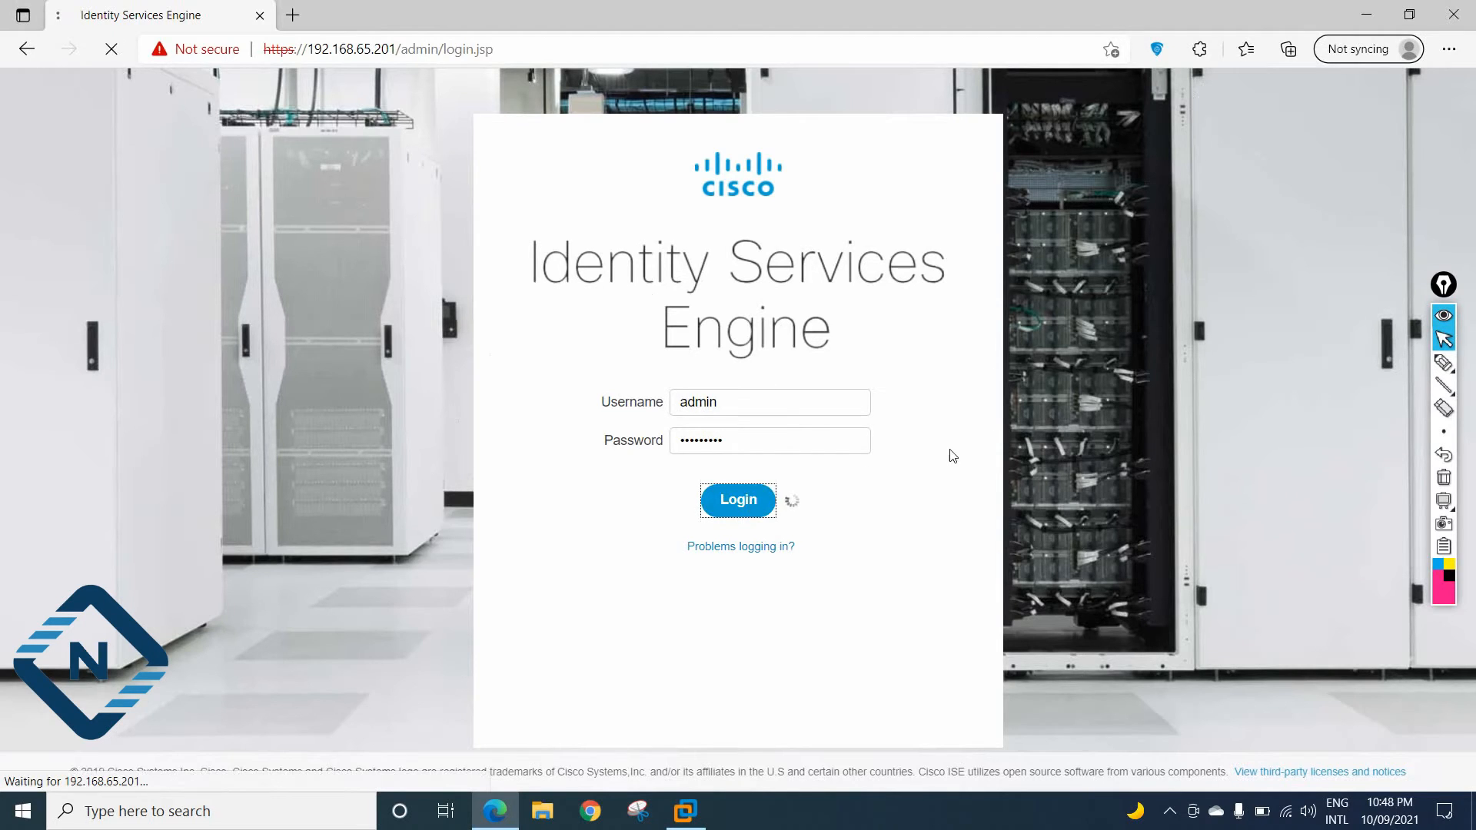
pyautogui.moveTo(927, 450)
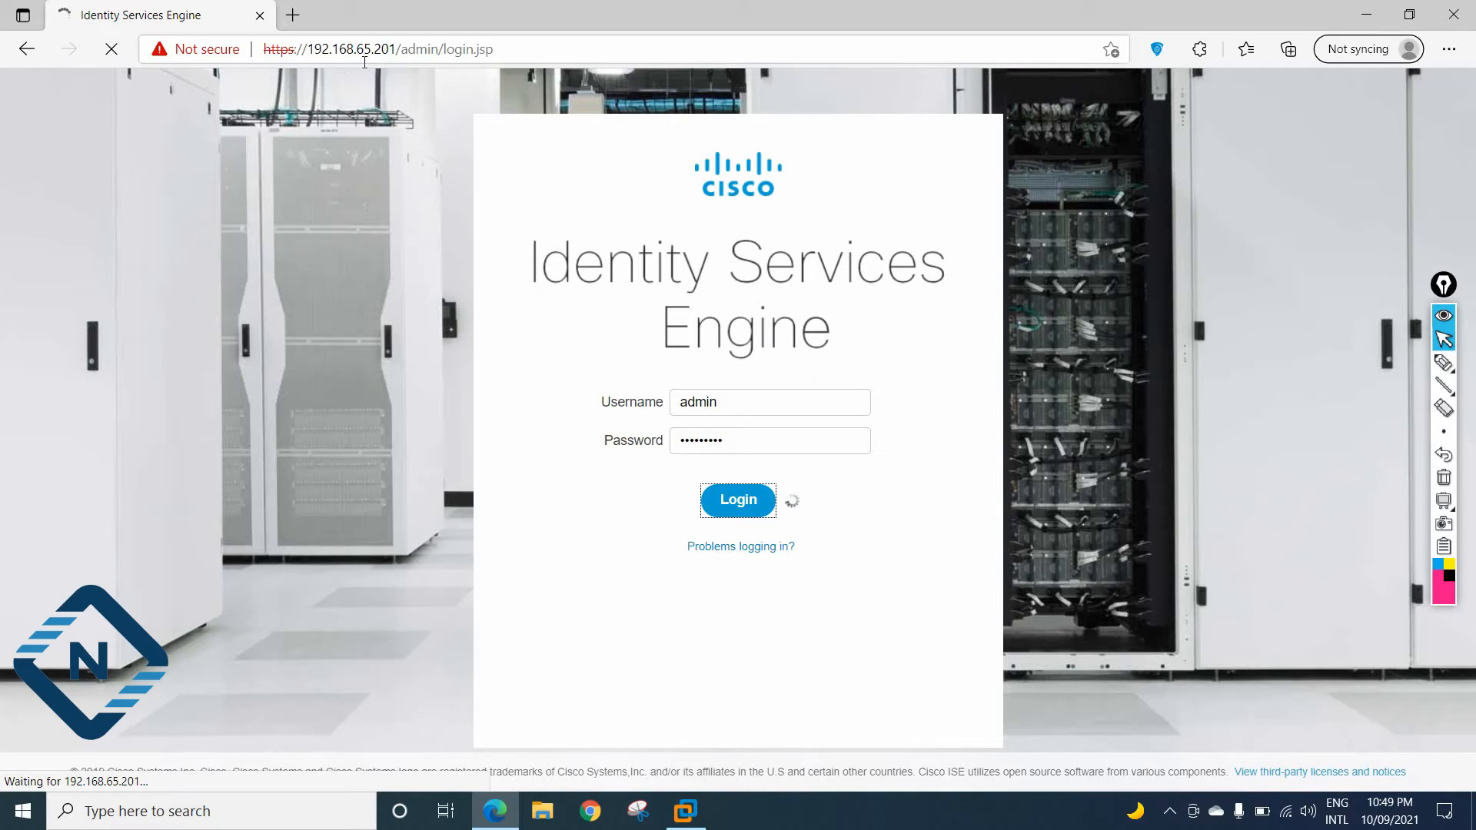
# Click Login again so the /admin/ portal starts loading
pyautogui.click(737, 500)
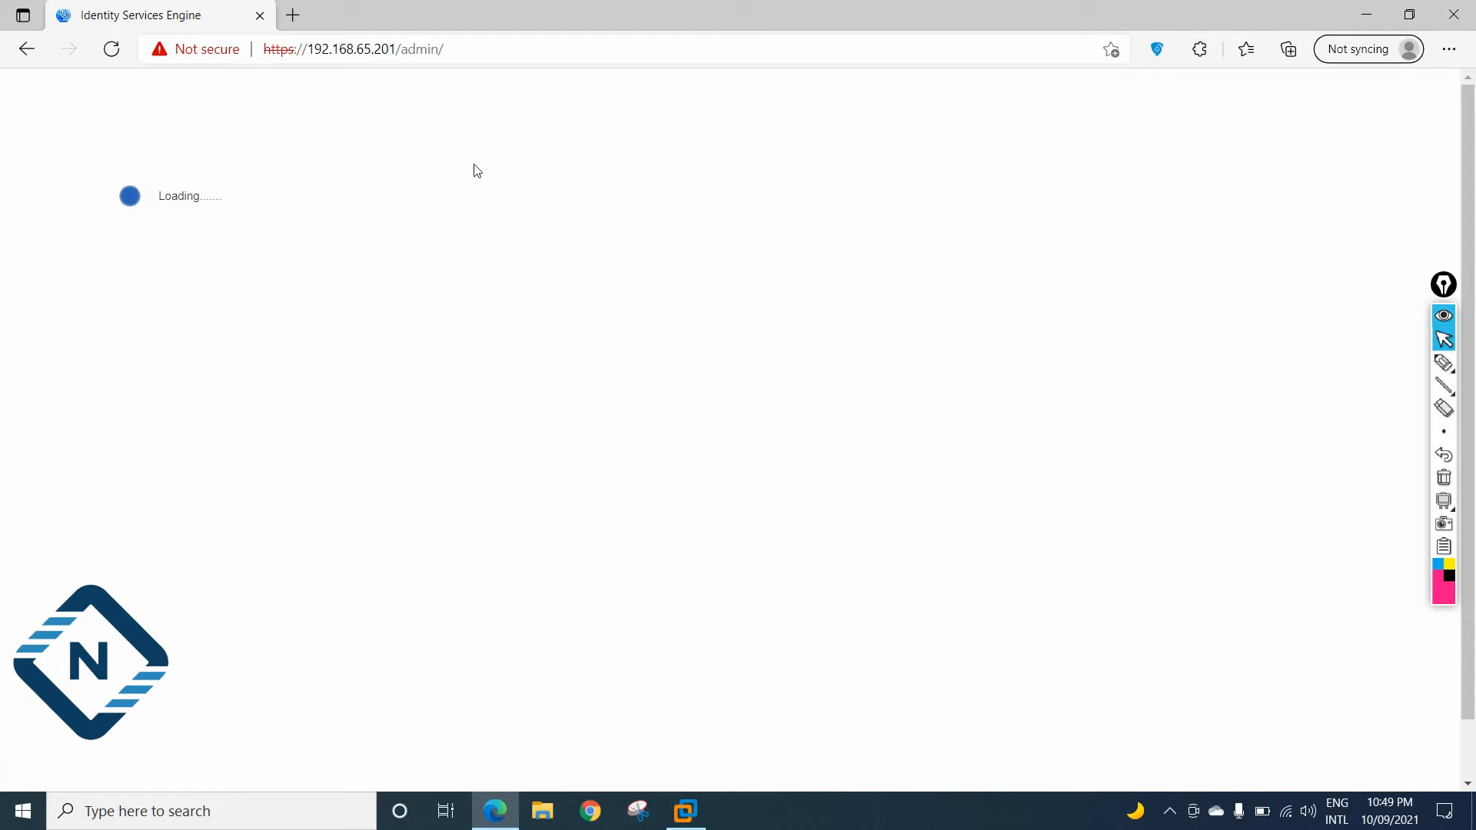
pyautogui.moveTo(416, 206)
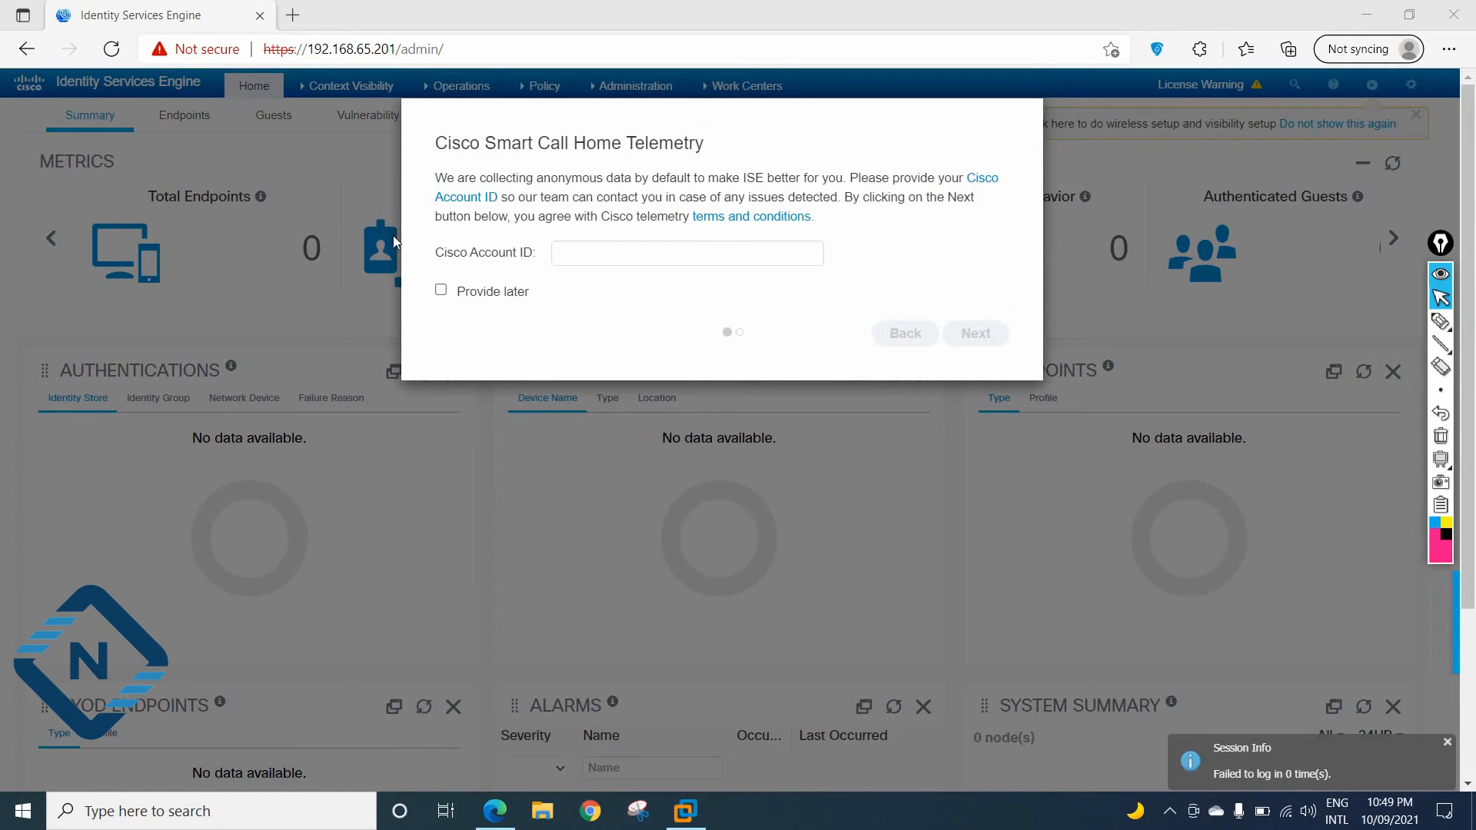
pyautogui.moveTo(631, 171)
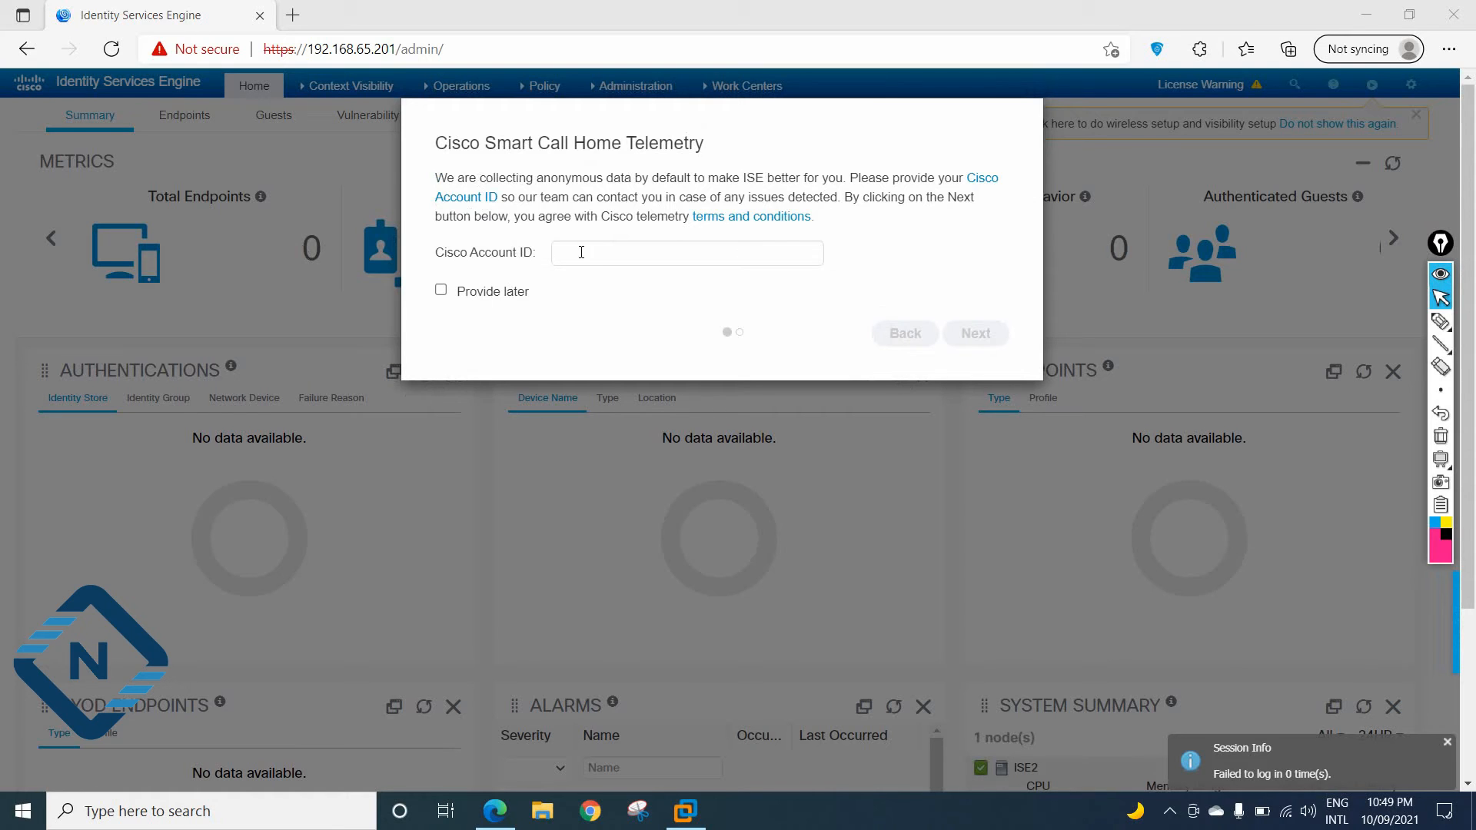
pyautogui.click(440, 290)
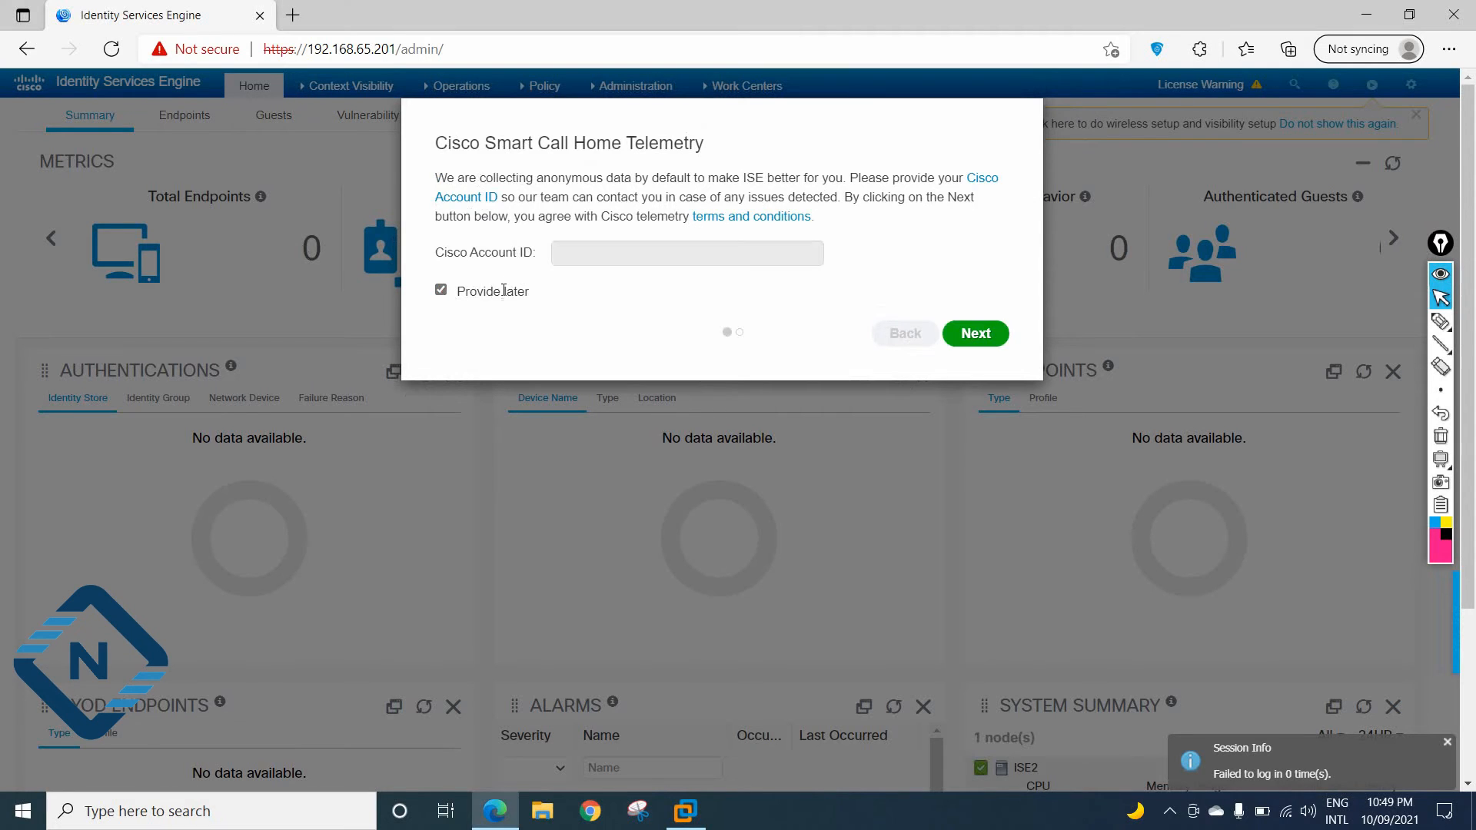
pyautogui.moveTo(976, 332)
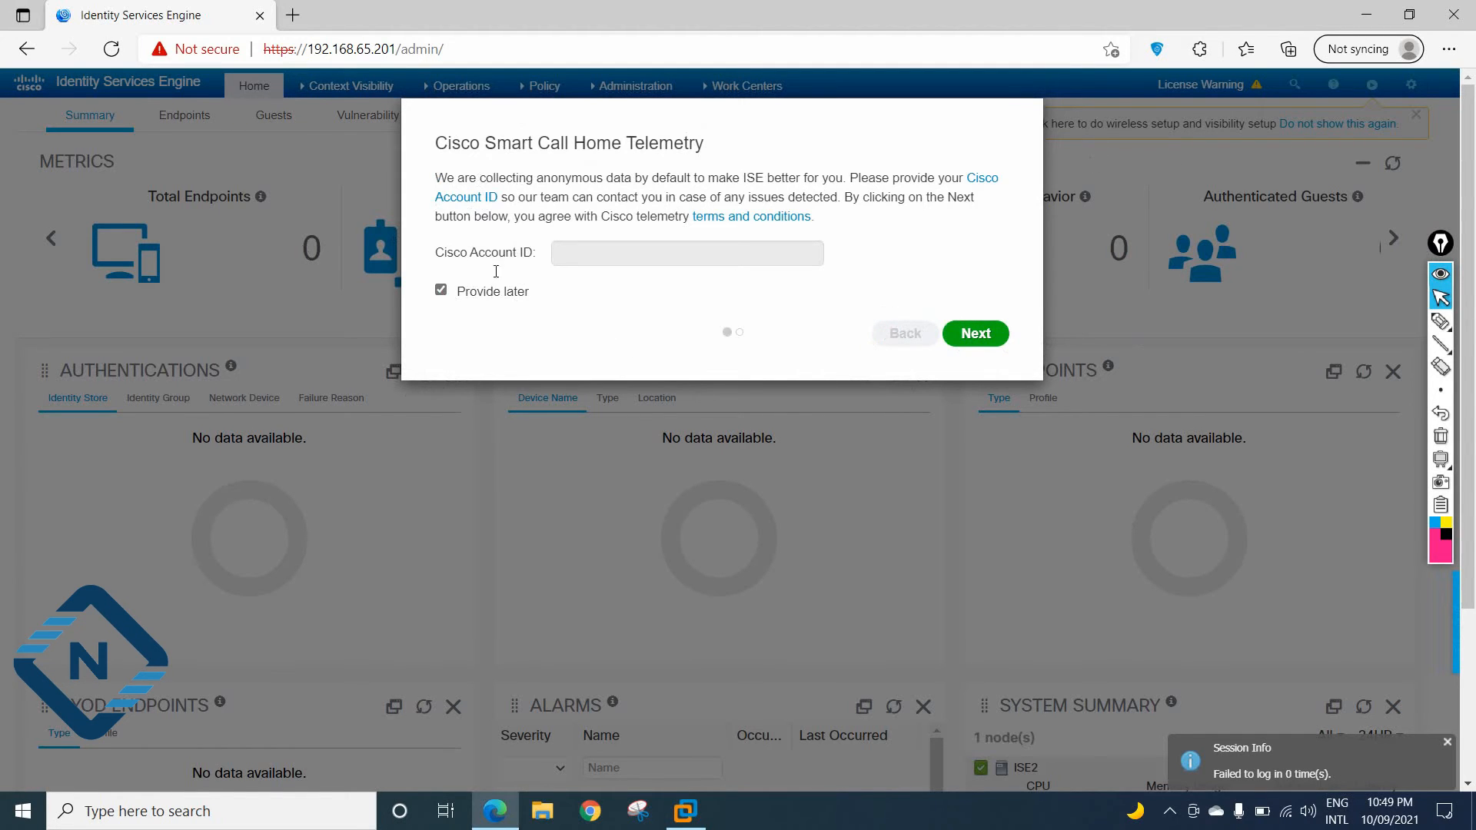
pyautogui.moveTo(410, 250)
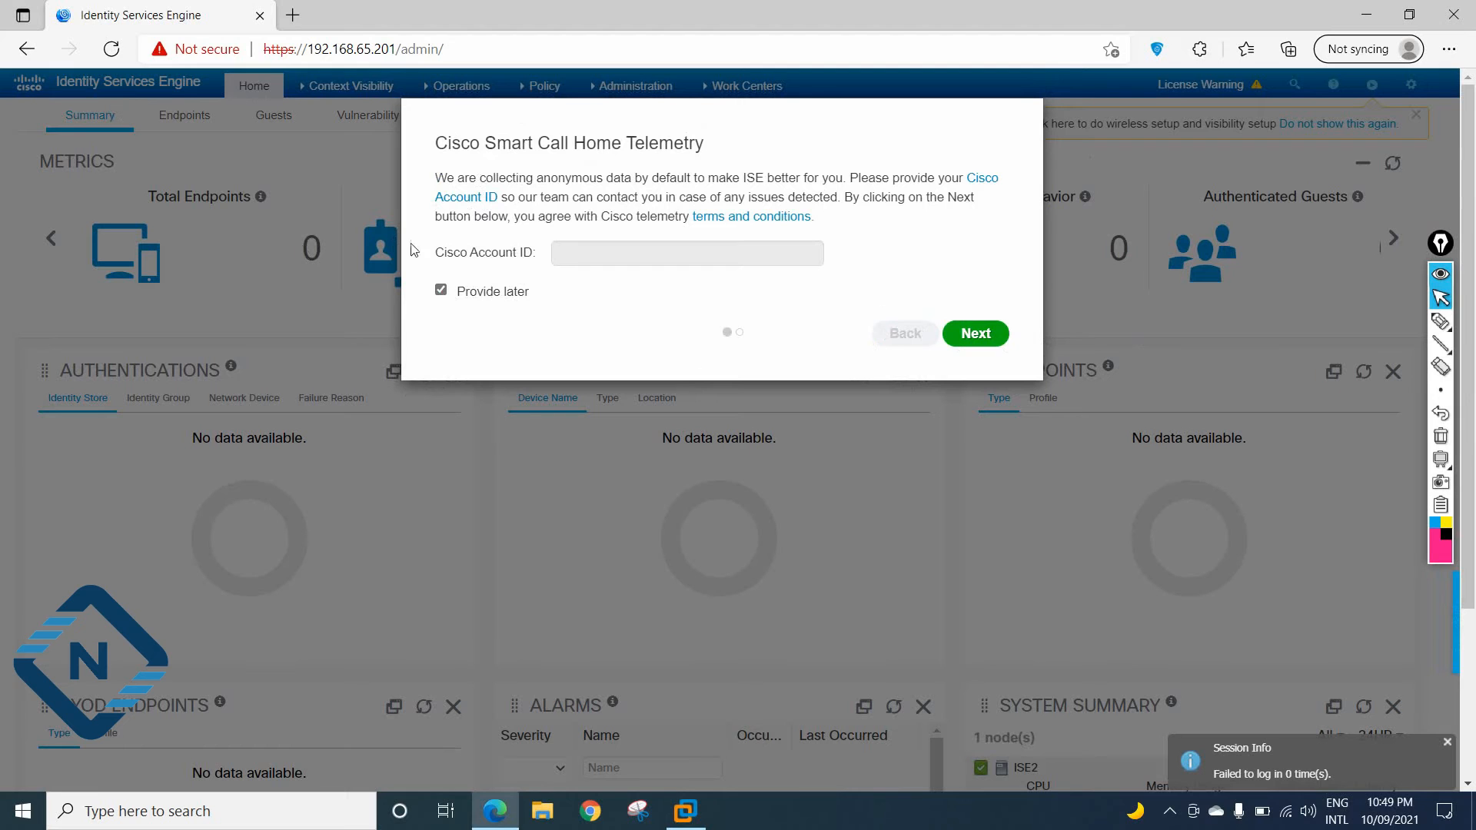
pyautogui.click(440, 290)
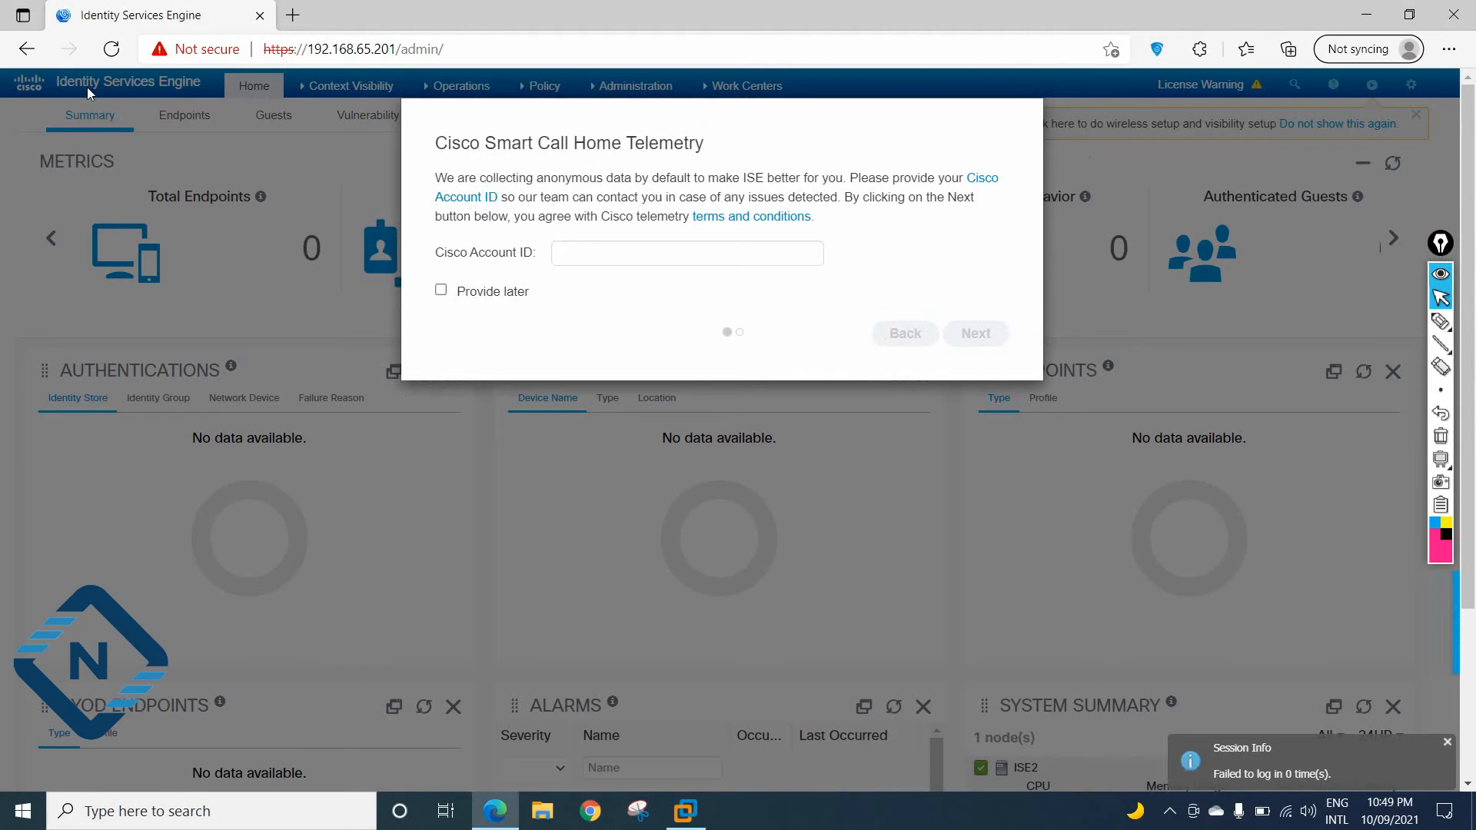
pyautogui.scroll(-3)
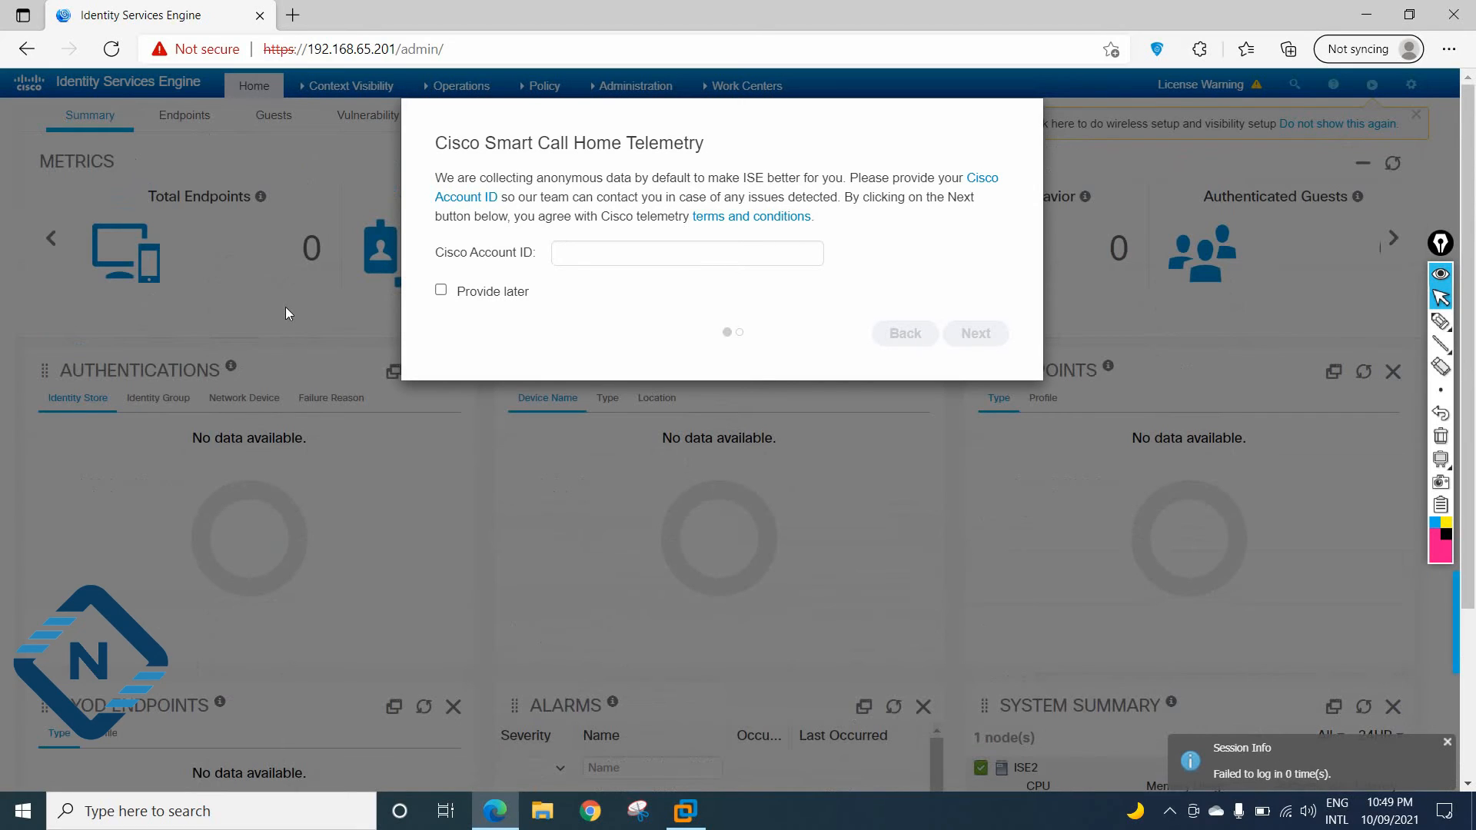
pyautogui.moveTo(118, 121)
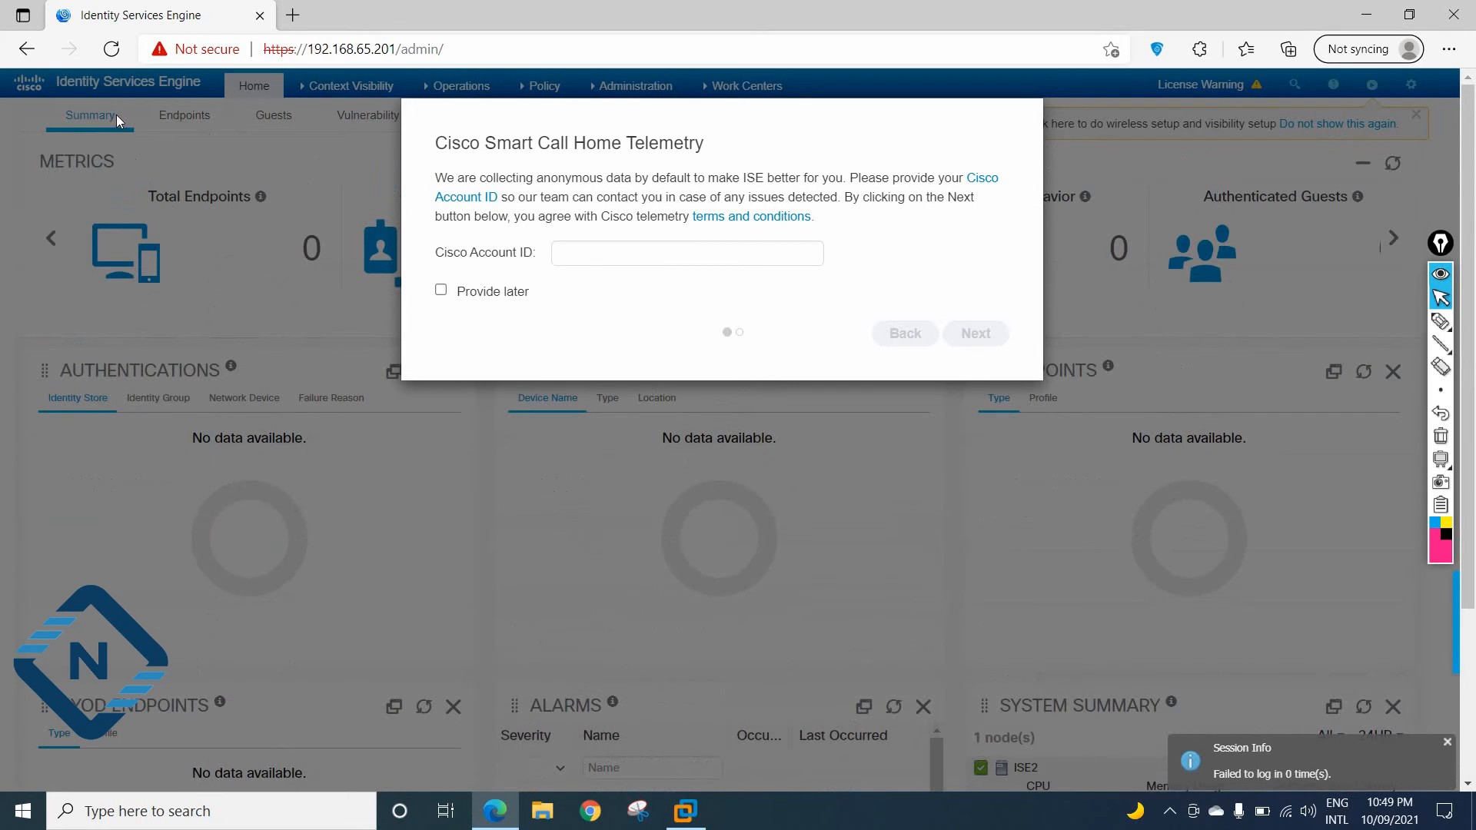
pyautogui.moveTo(324, 164)
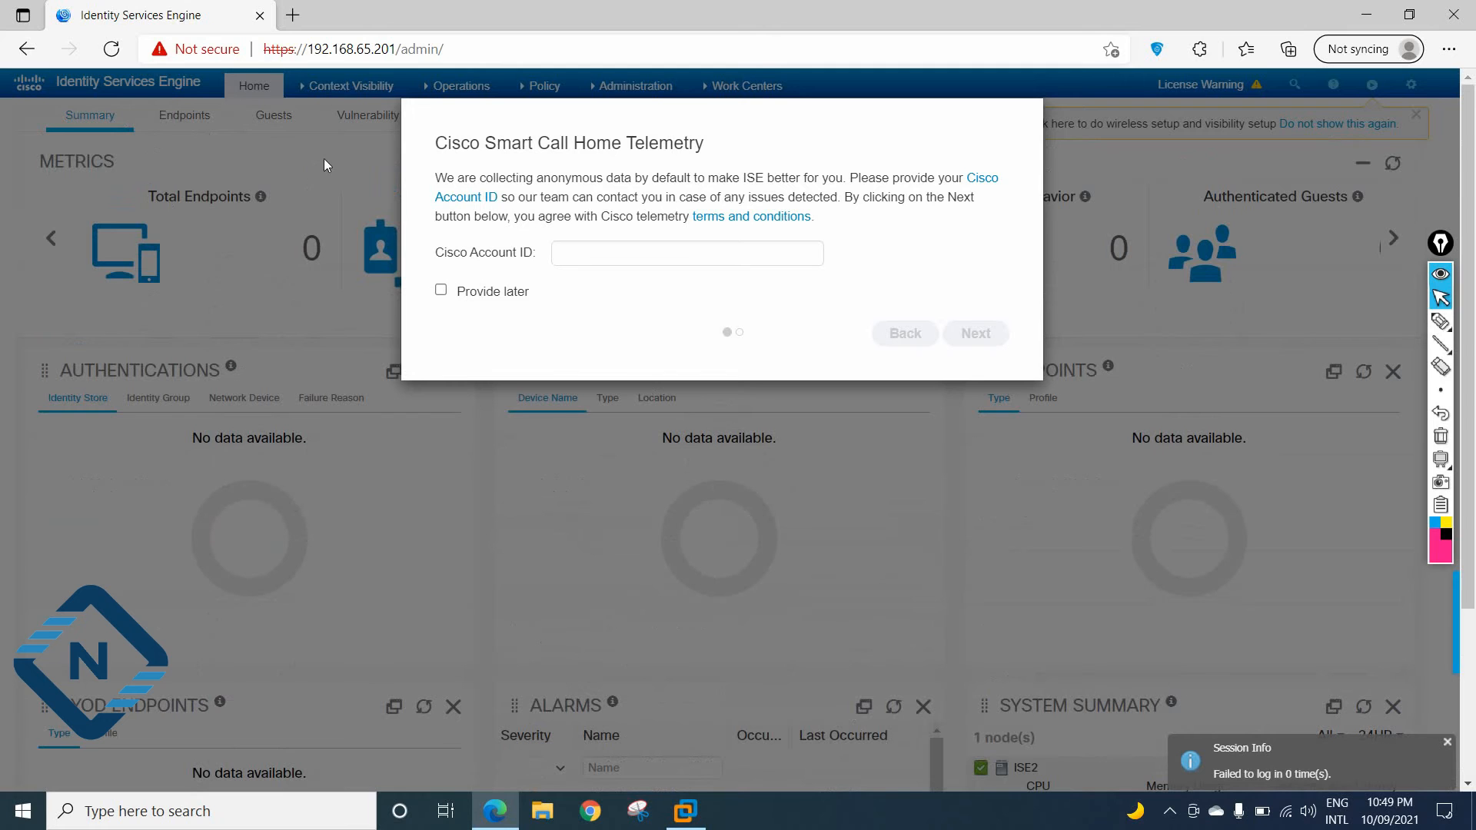
pyautogui.moveTo(847, 195)
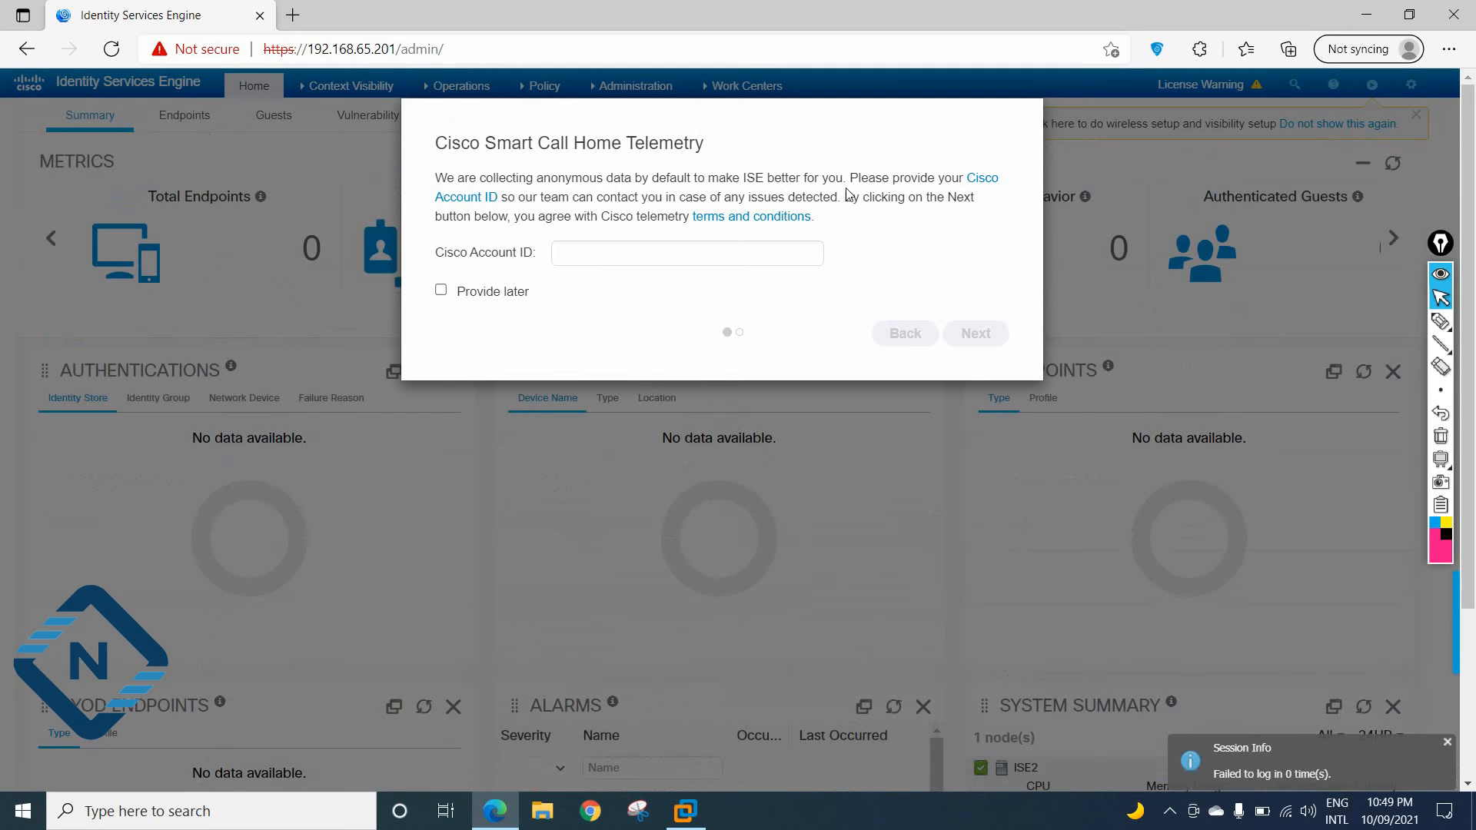
pyautogui.click(685, 810)
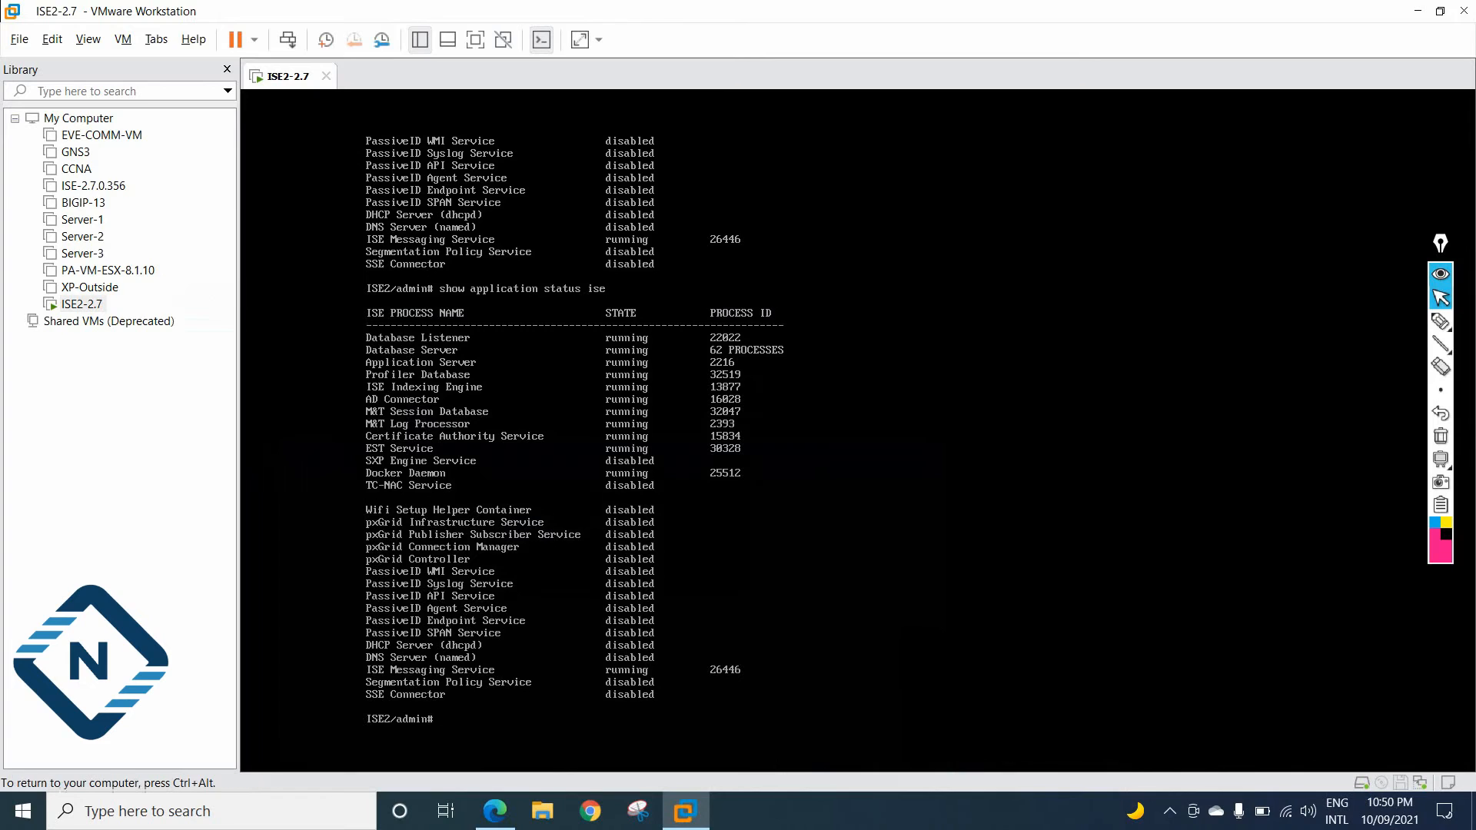
pyautogui.moveTo(75, 167)
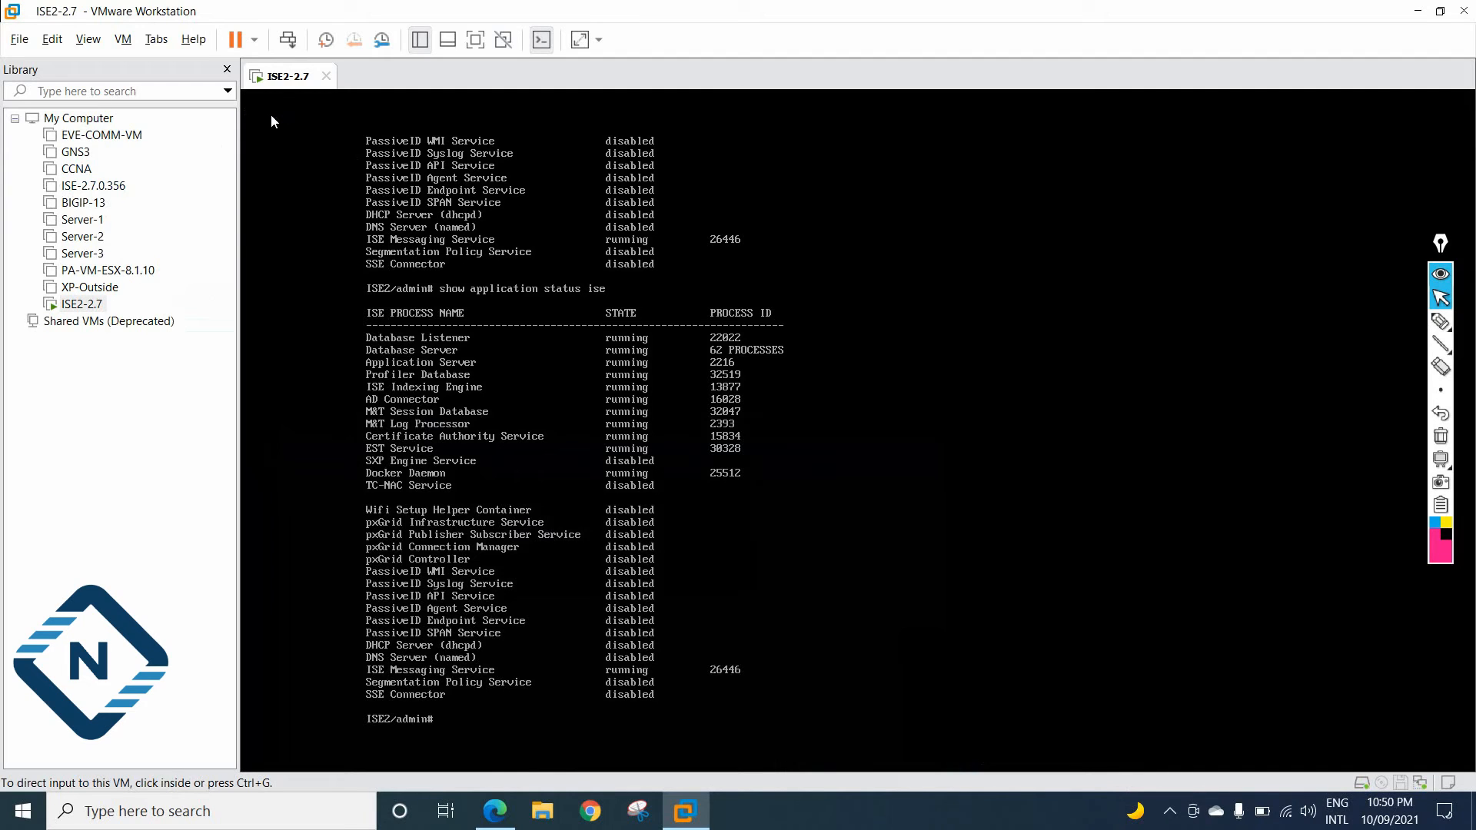
pyautogui.moveTo(82, 219)
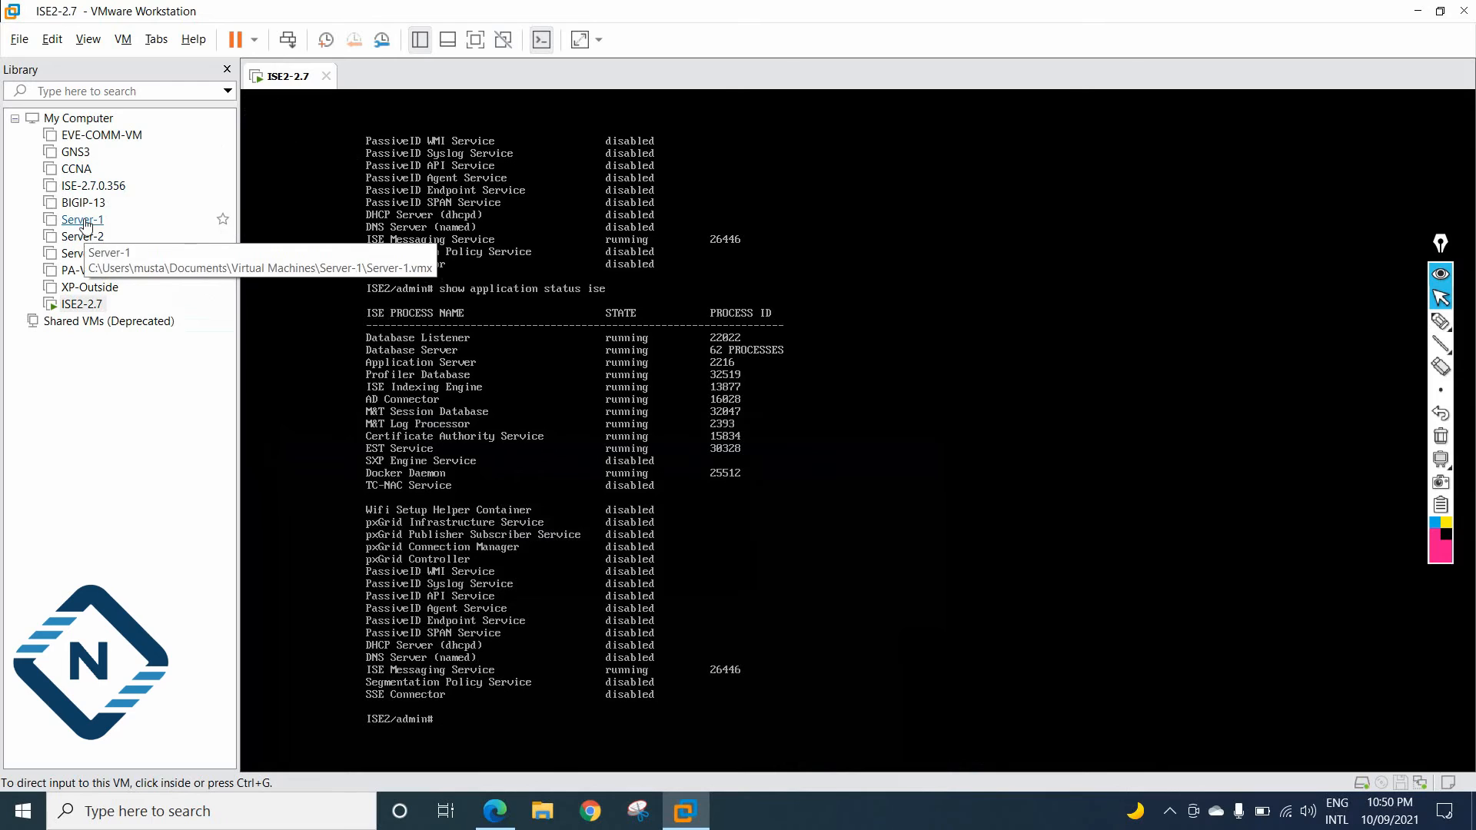
pyautogui.moveTo(93, 185)
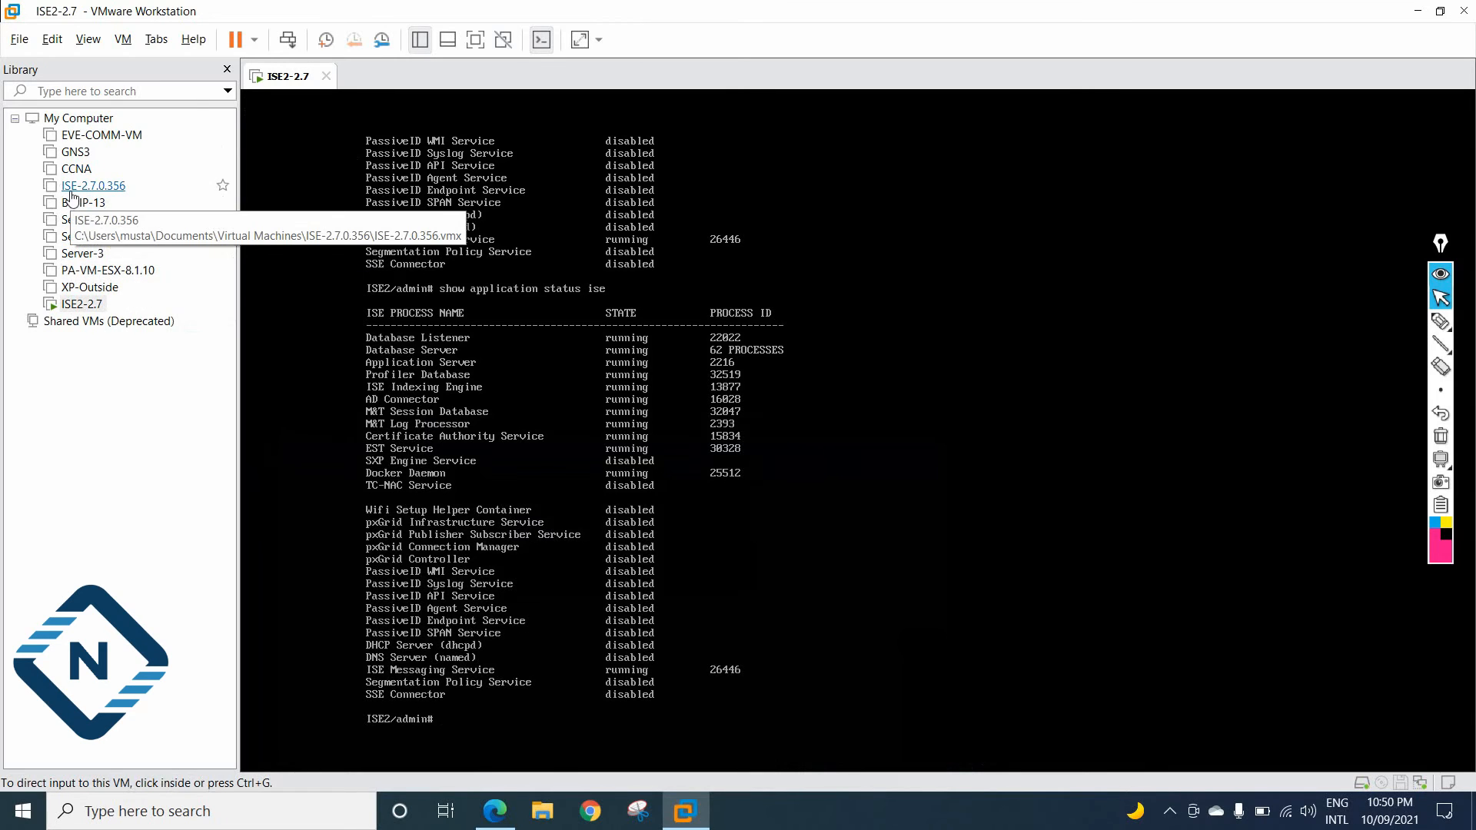
pyautogui.moveTo(91, 201)
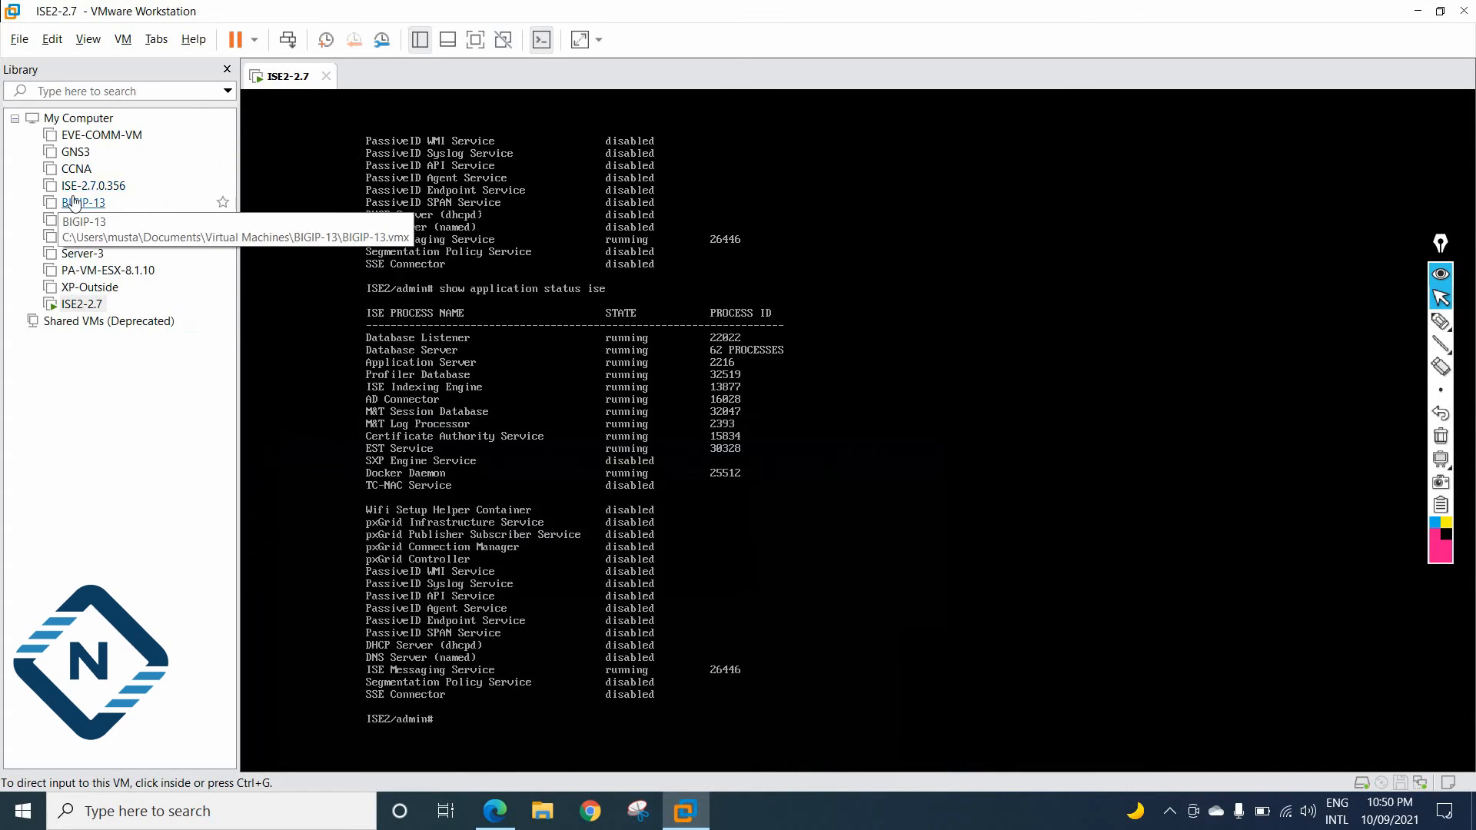
# Select ISE-2.7.0.356 in the Library to open its summary tab
pyautogui.click(93, 185)
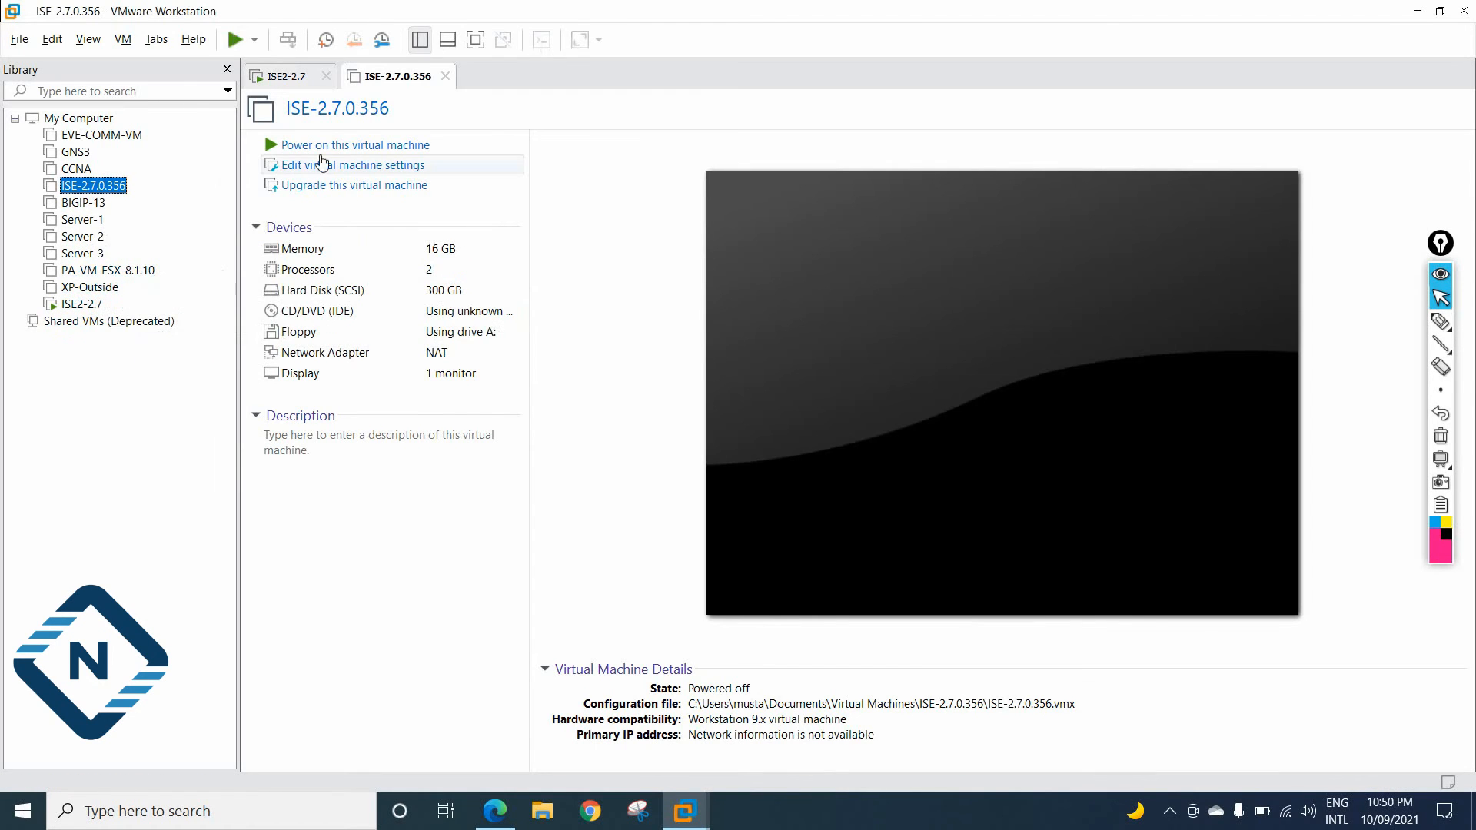
pyautogui.moveTo(402, 95)
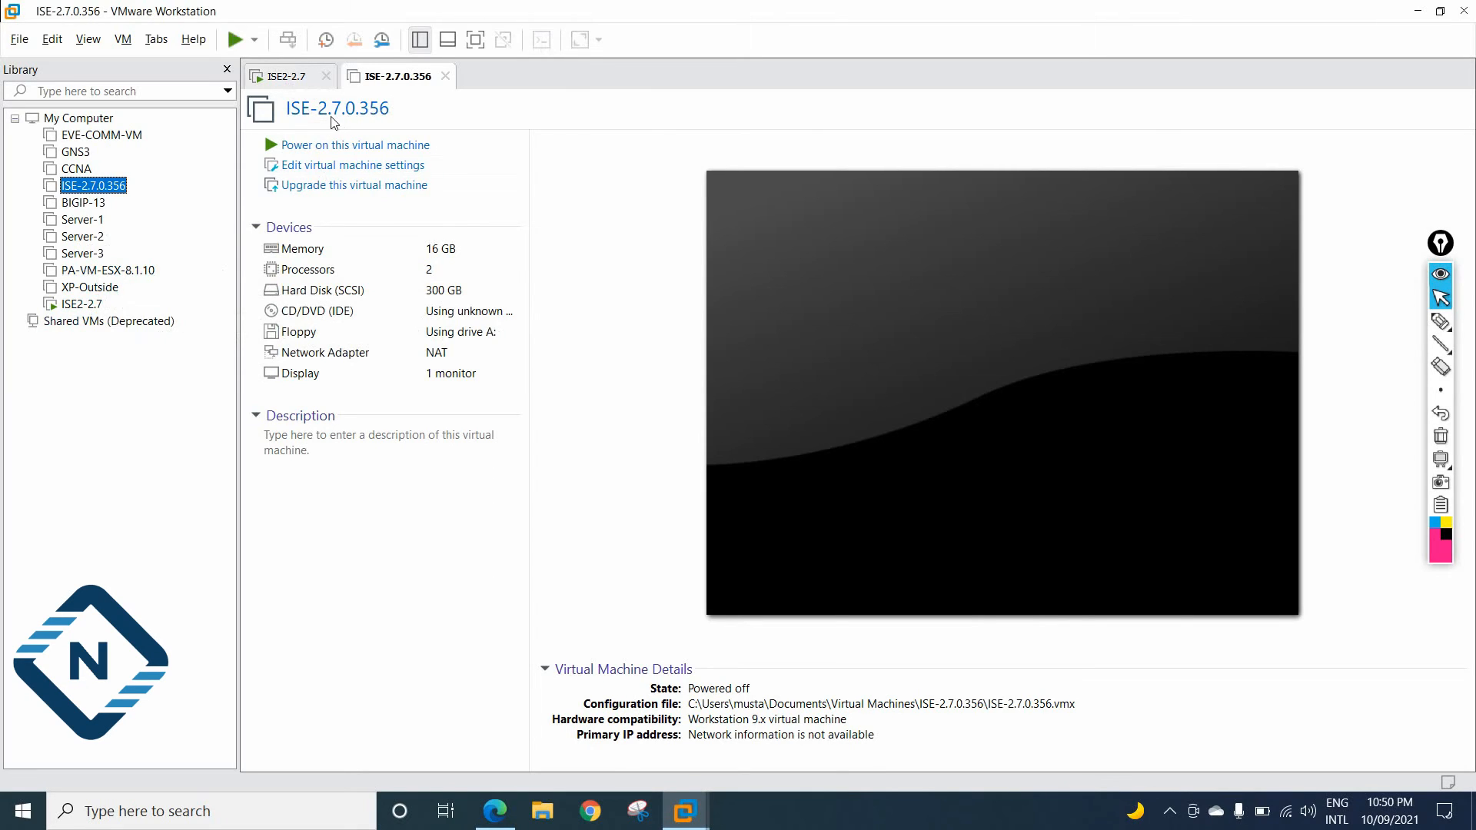
pyautogui.moveTo(179, 293)
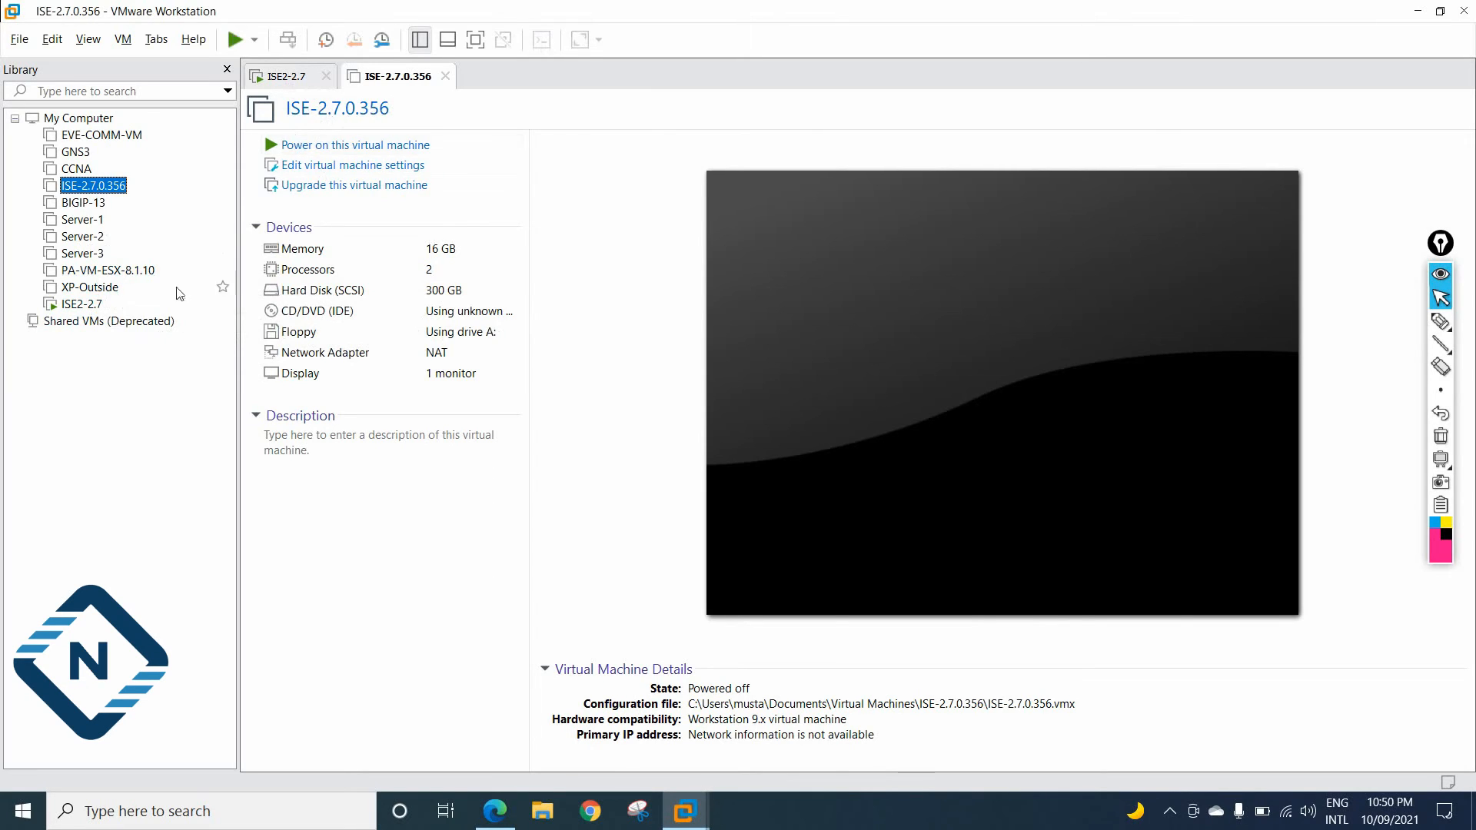
# Switch back to the ISE2-2.7 tab showing the running console
pyautogui.click(79, 304)
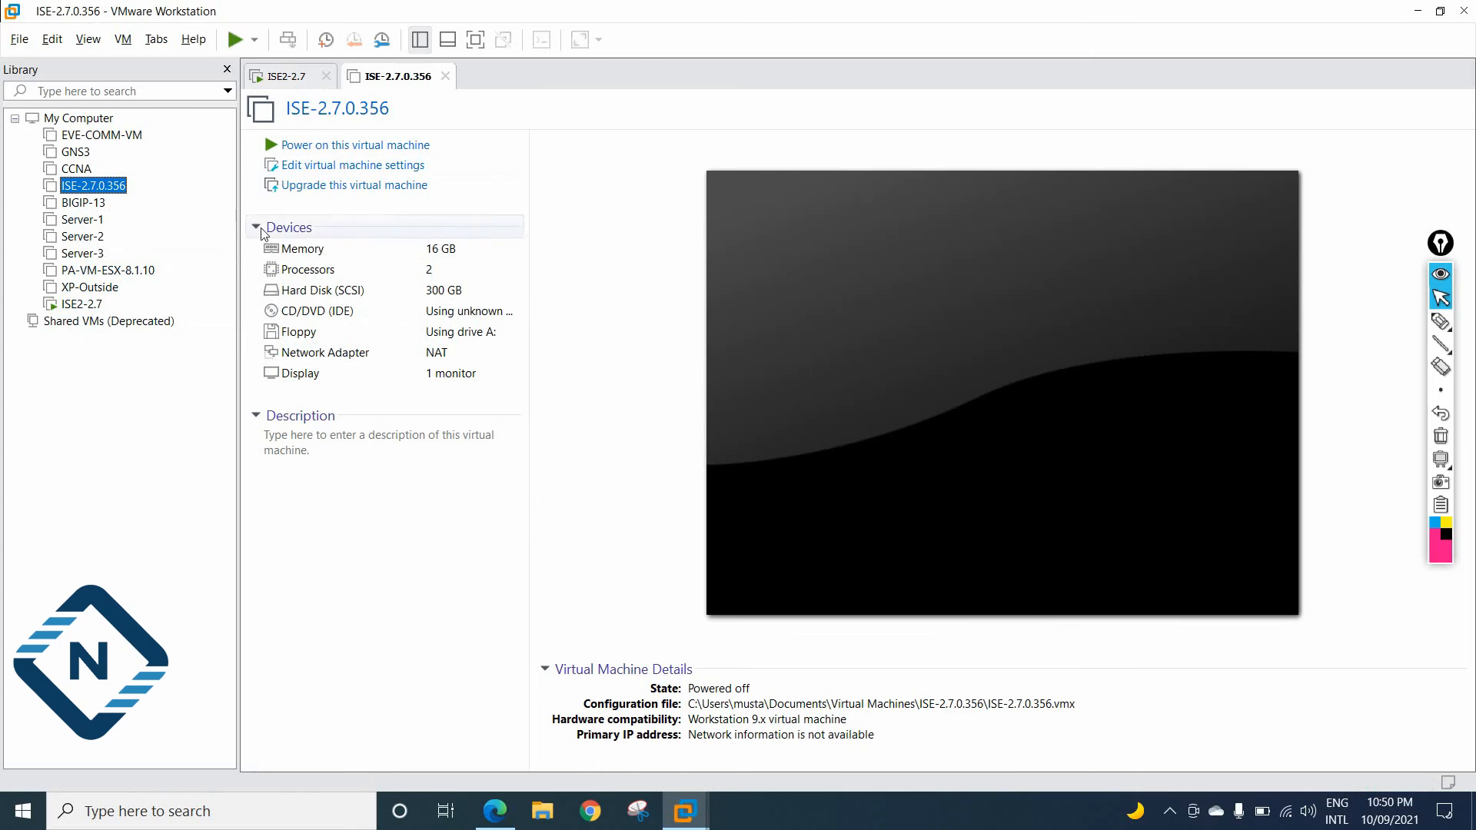
pyautogui.click(281, 75)
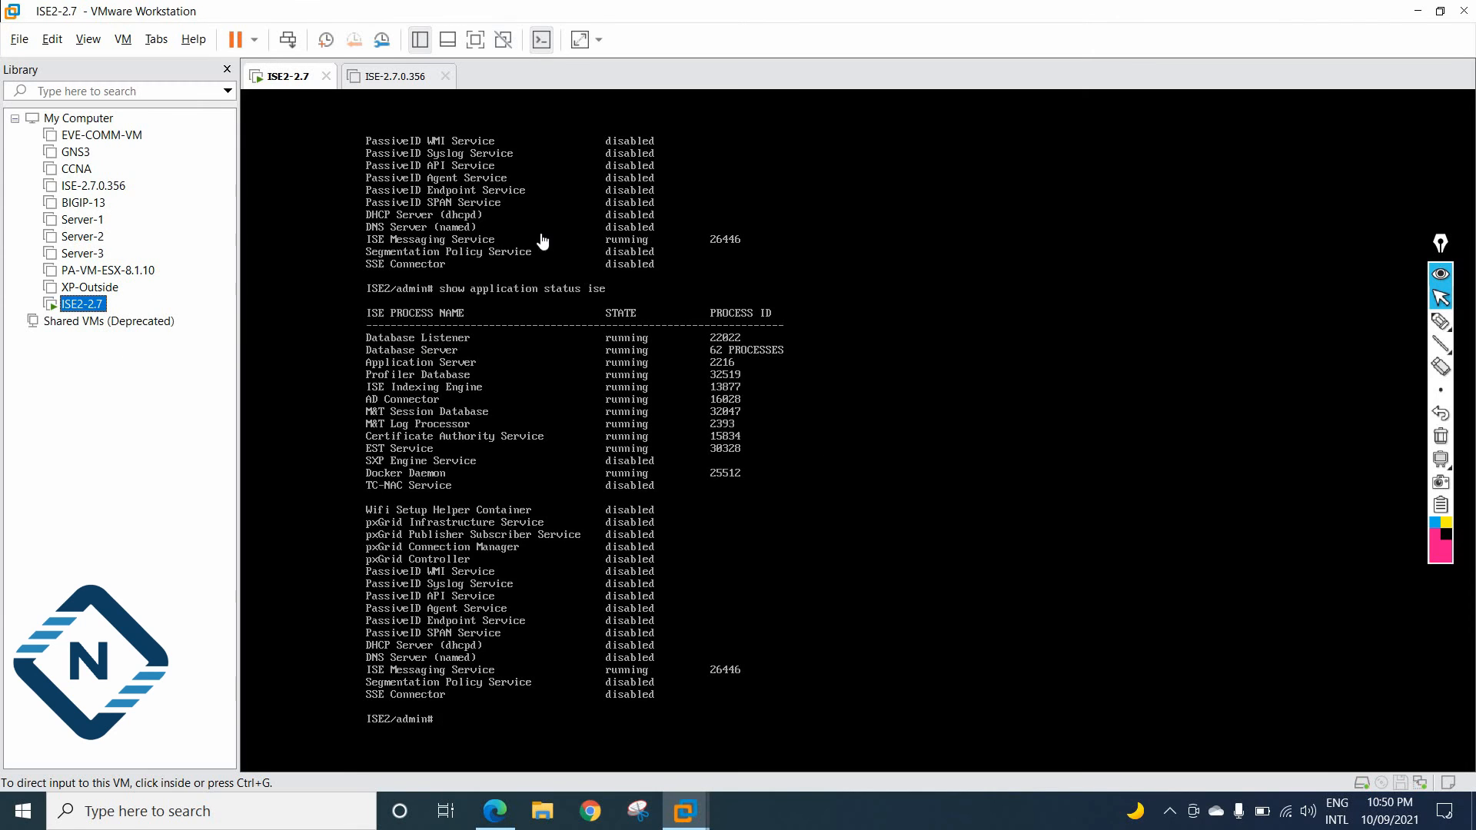
pyautogui.moveTo(508, 562)
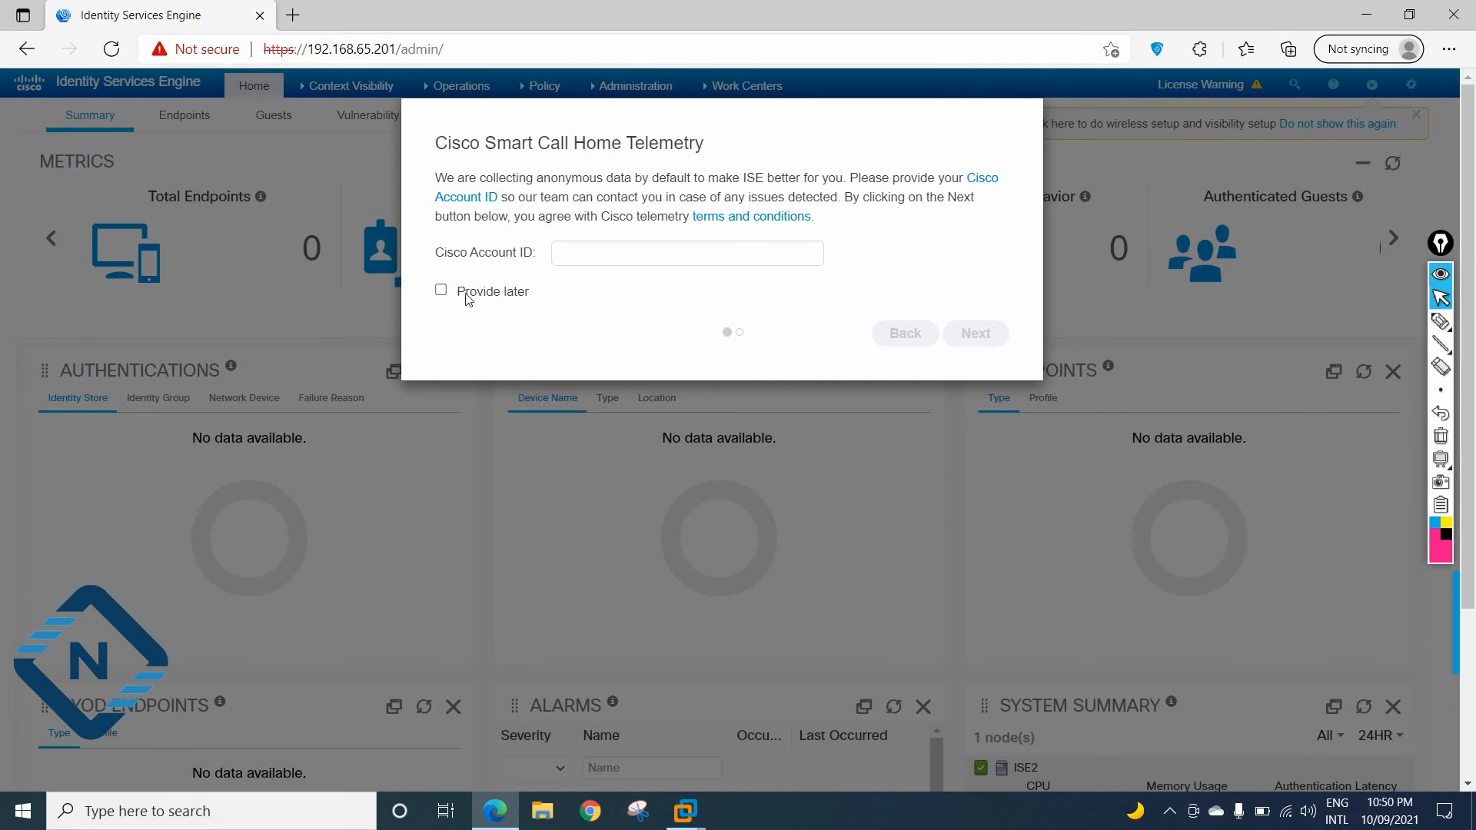
pyautogui.moveTo(592, 332)
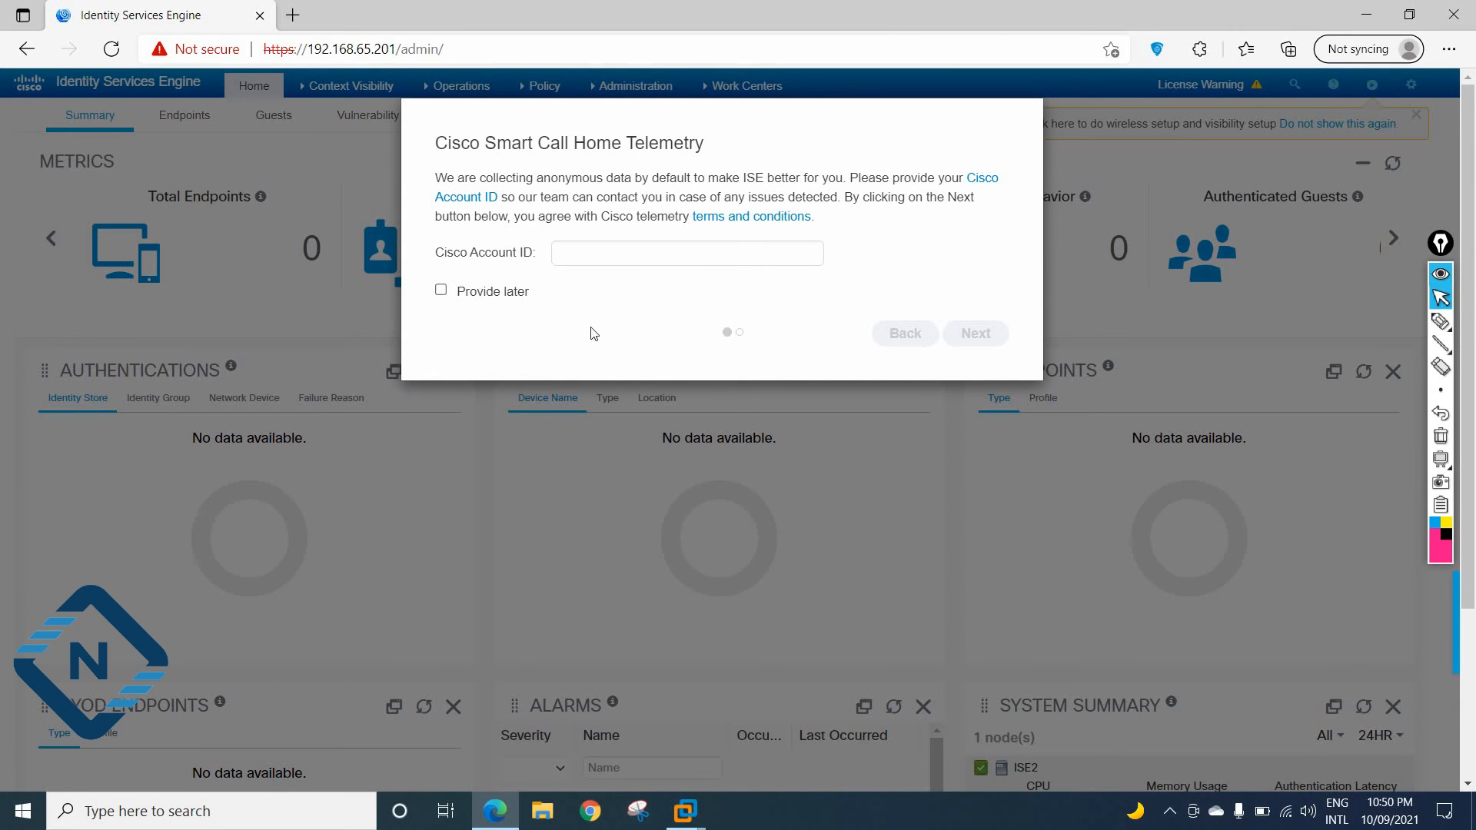
pyautogui.moveTo(515, 278)
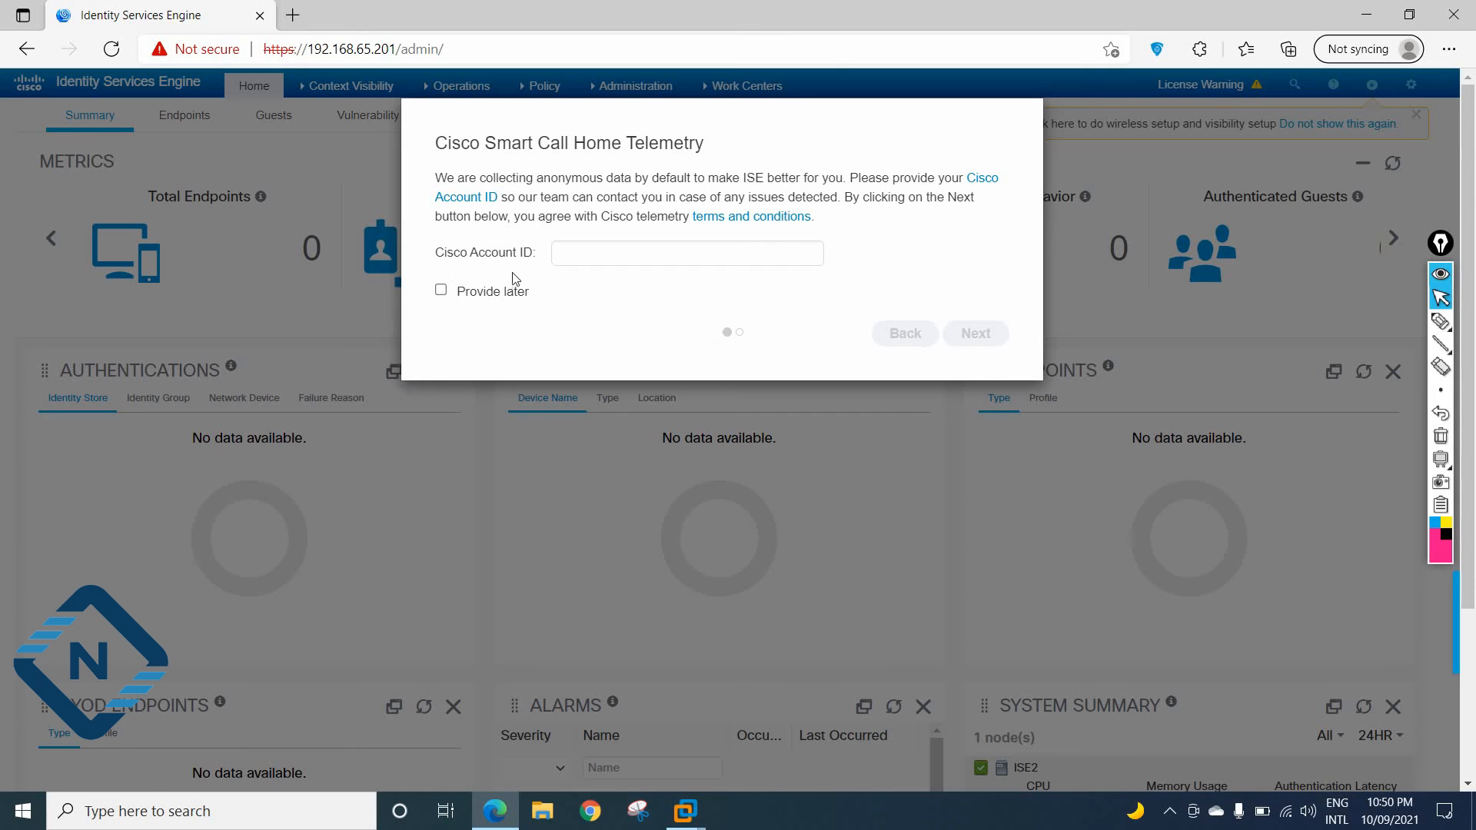
pyautogui.moveTo(562, 291)
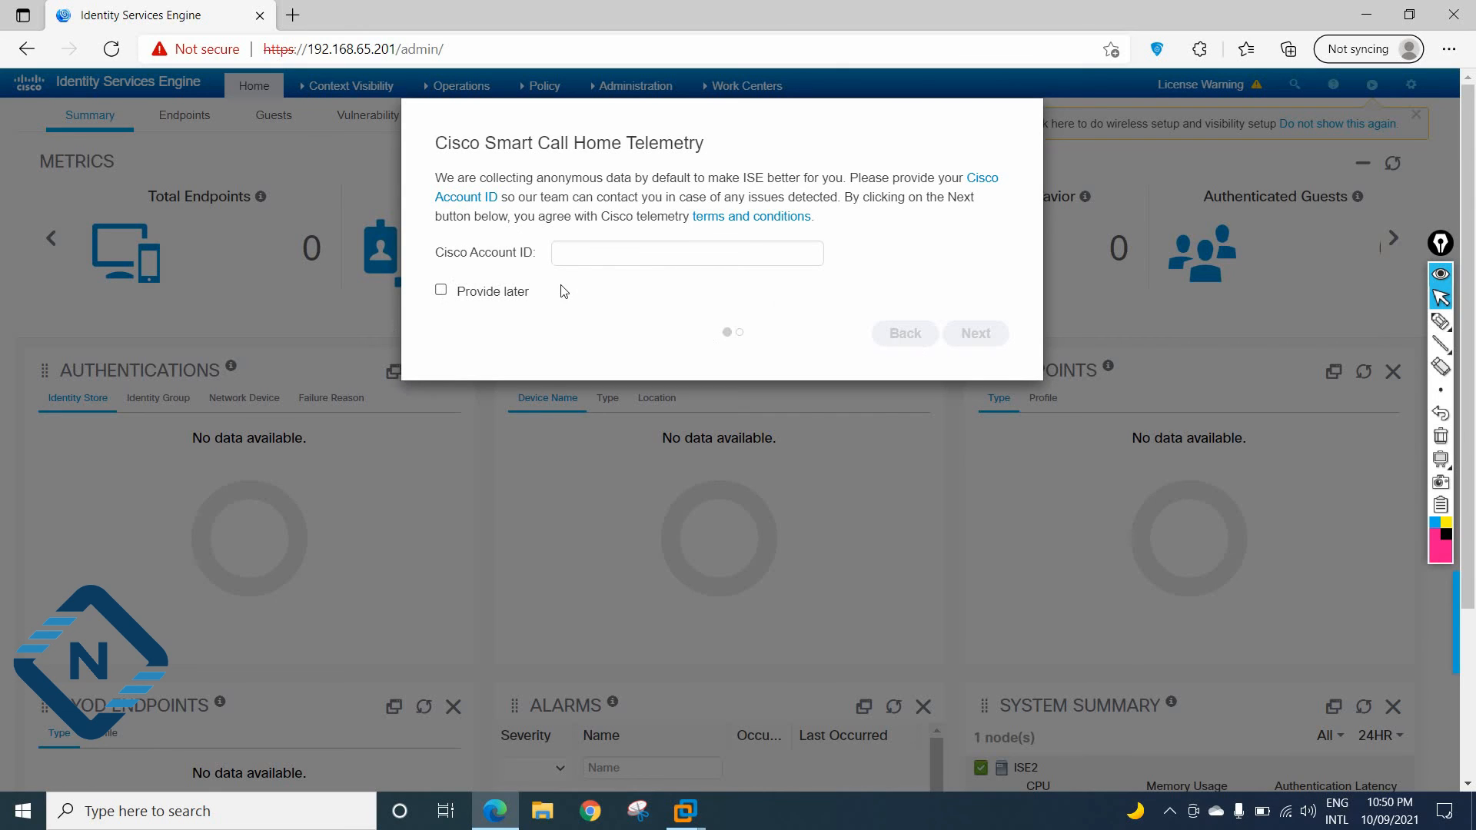
pyautogui.moveTo(384, 164)
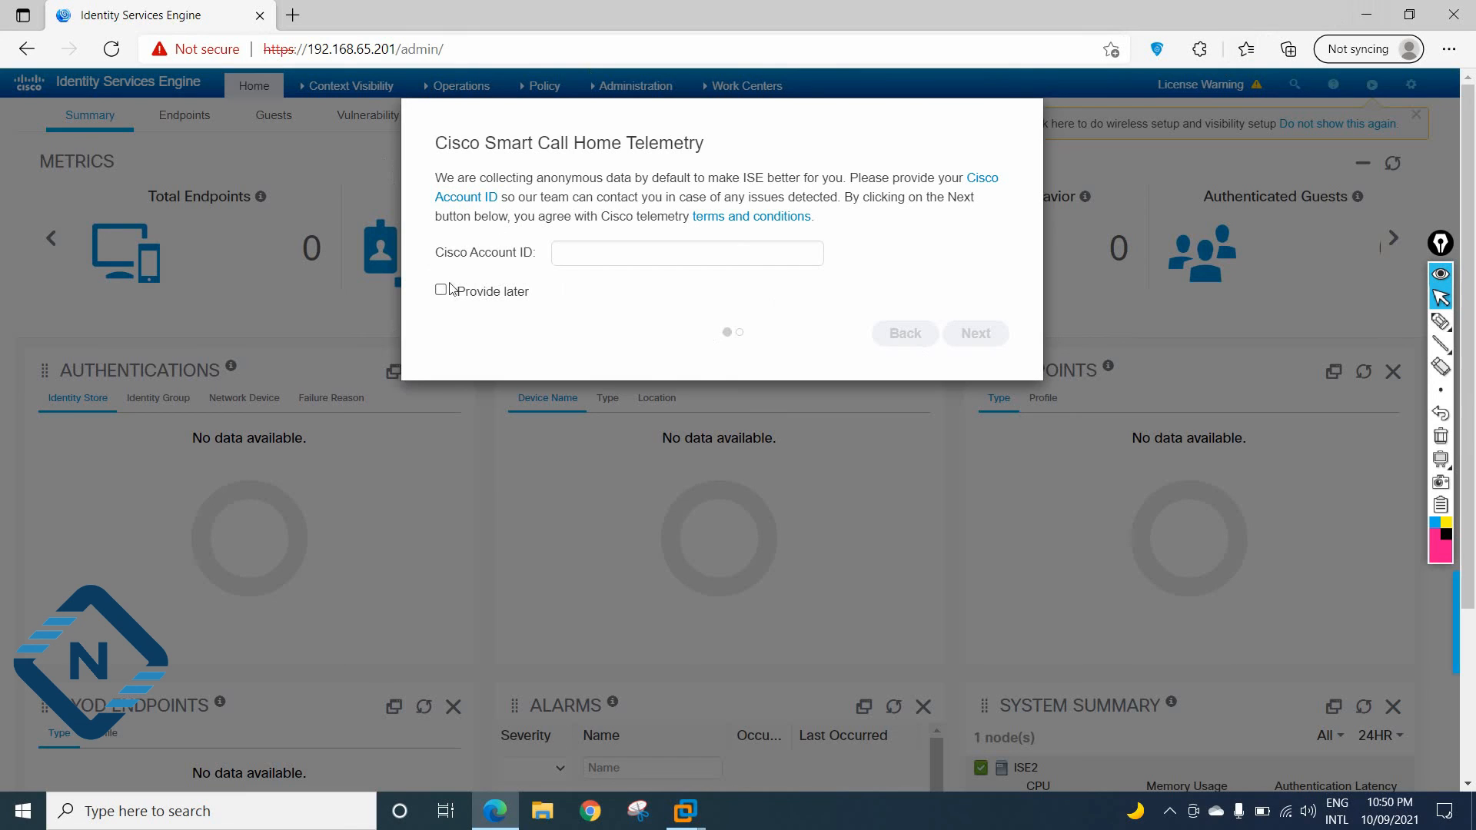
# Toggle 'Provide later' on and off, then minimize the browser
pyautogui.click(440, 289)
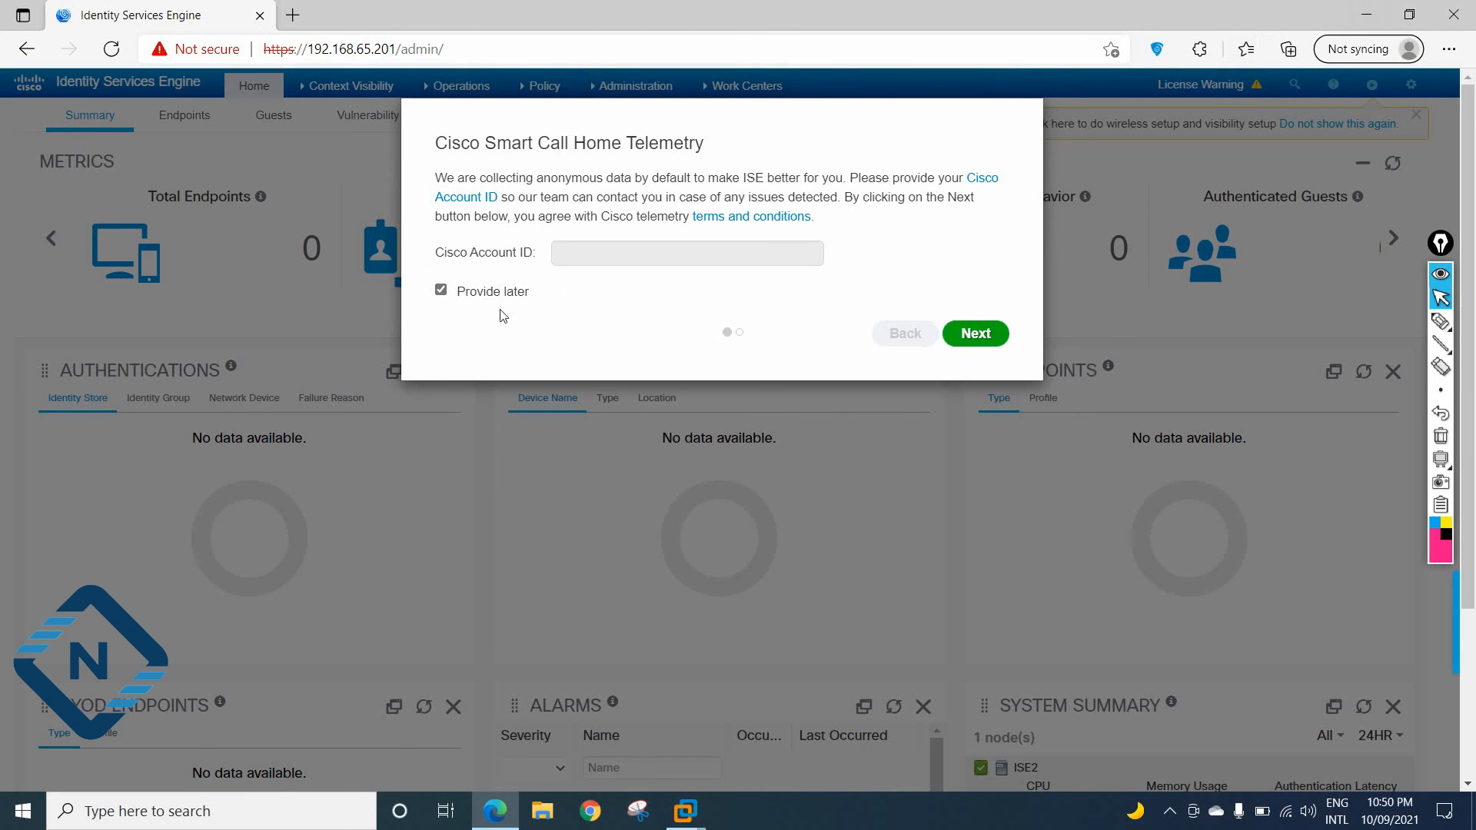
pyautogui.click(440, 290)
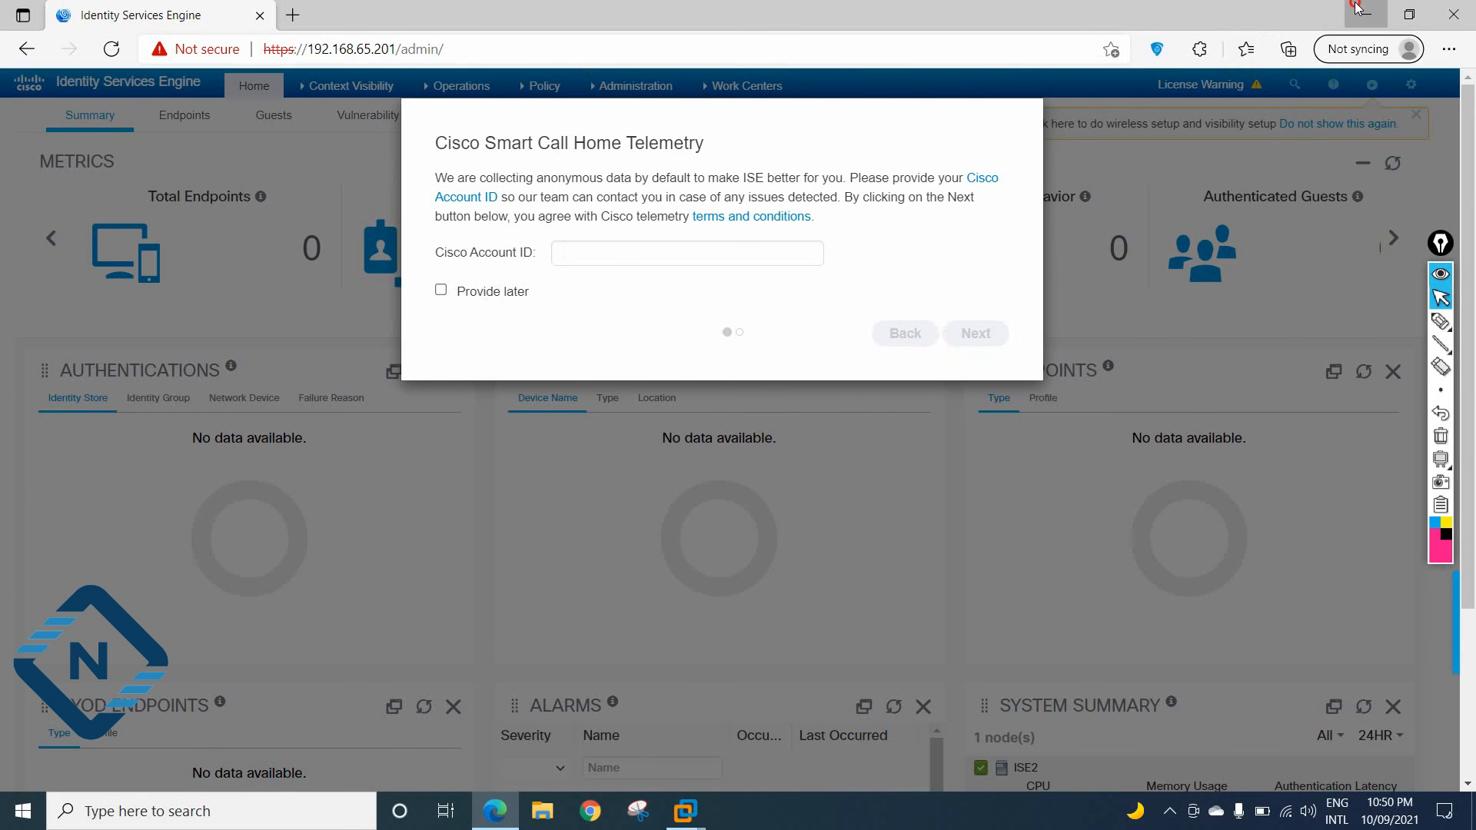
pyautogui.click(685, 810)
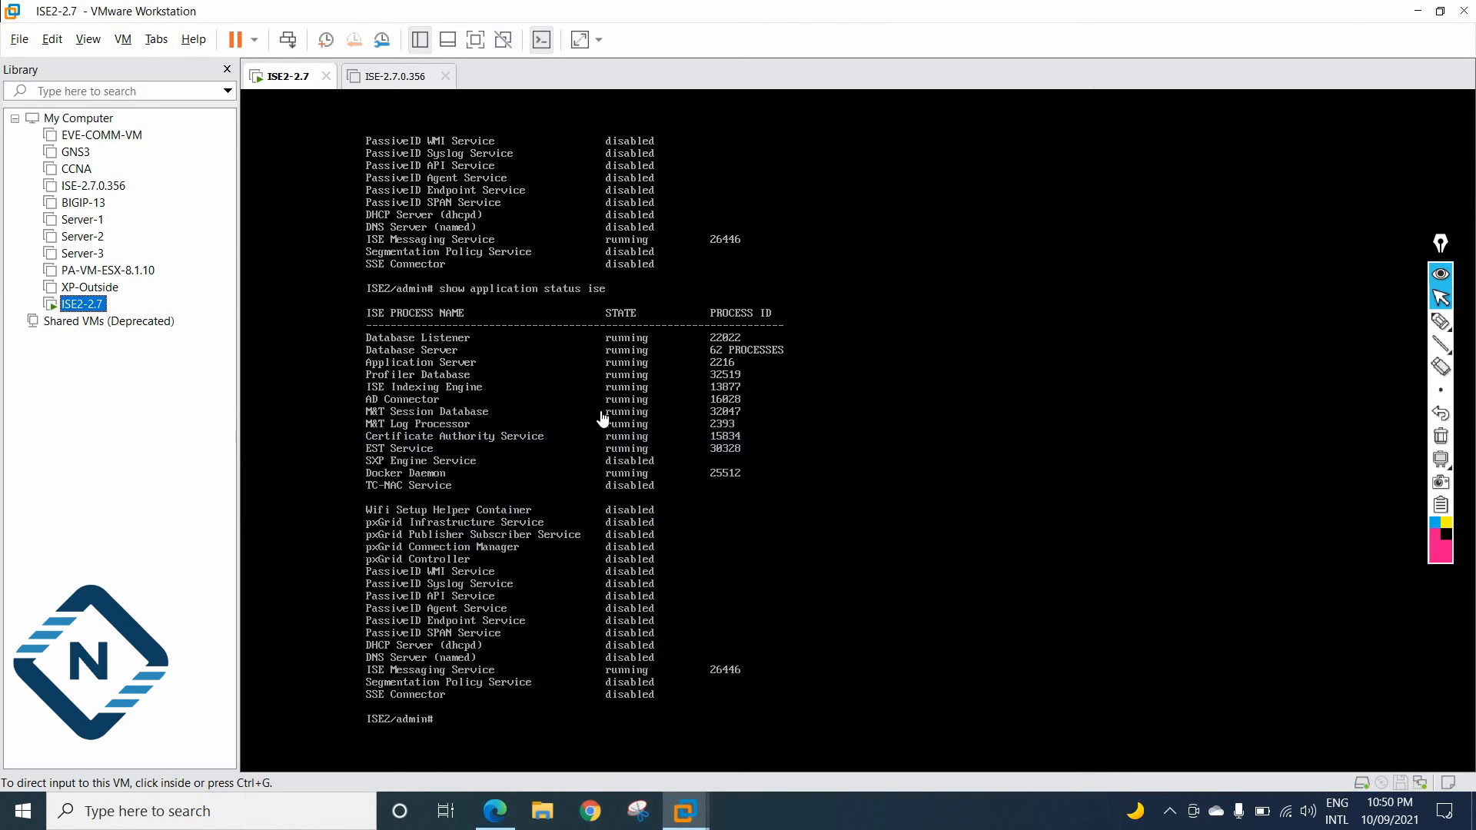